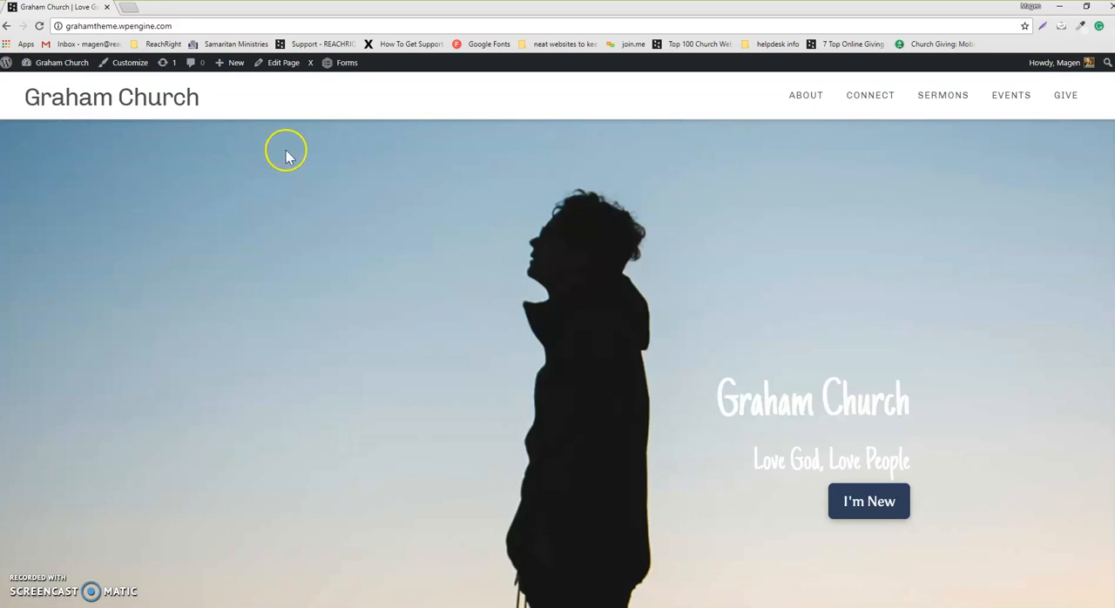
pyautogui.moveTo(198, 142)
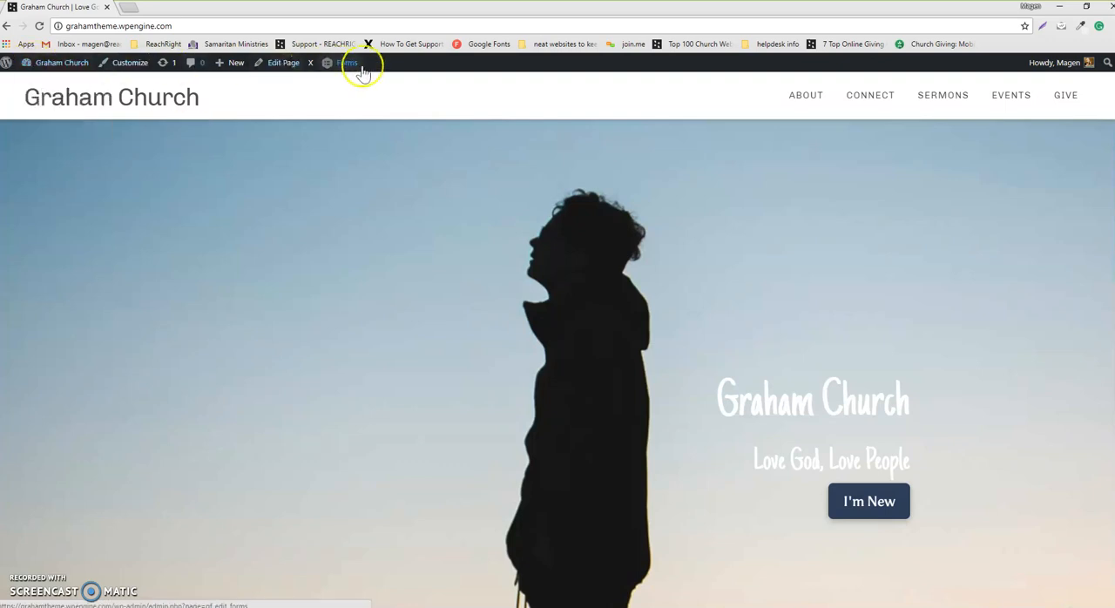
pyautogui.moveTo(61, 83)
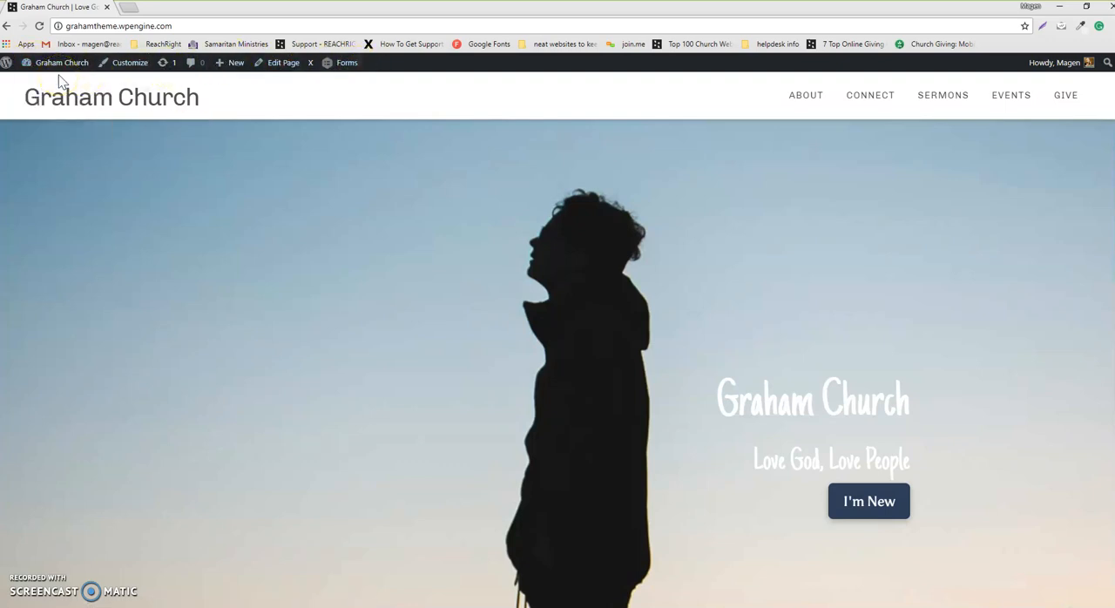
# Step: Choose Event from the admin bar's + New menu to start a new event
pyautogui.click(236, 62)
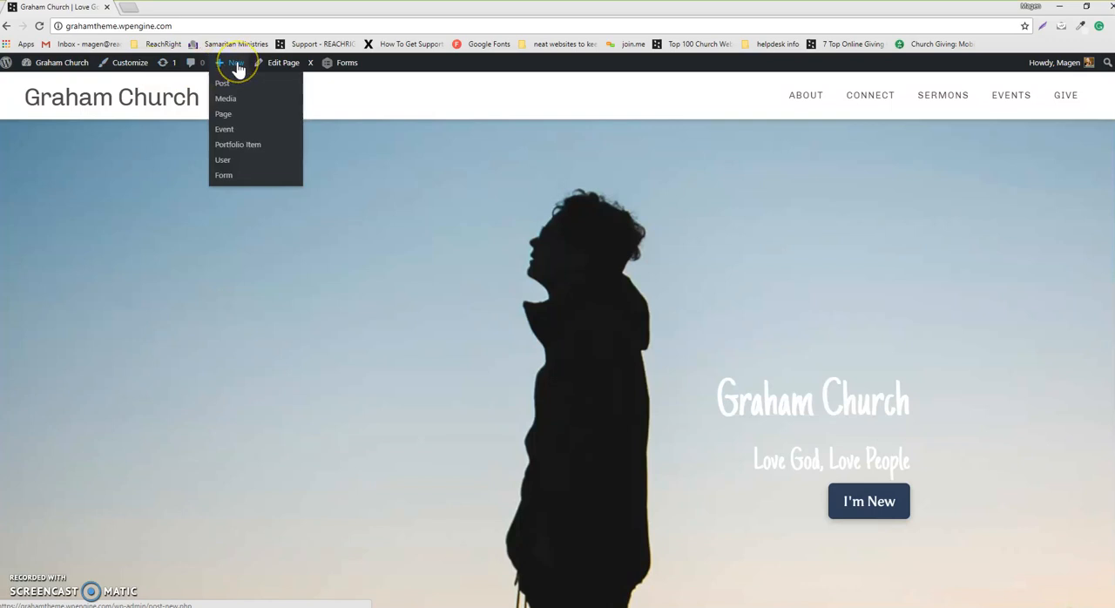
pyautogui.moveTo(232, 113)
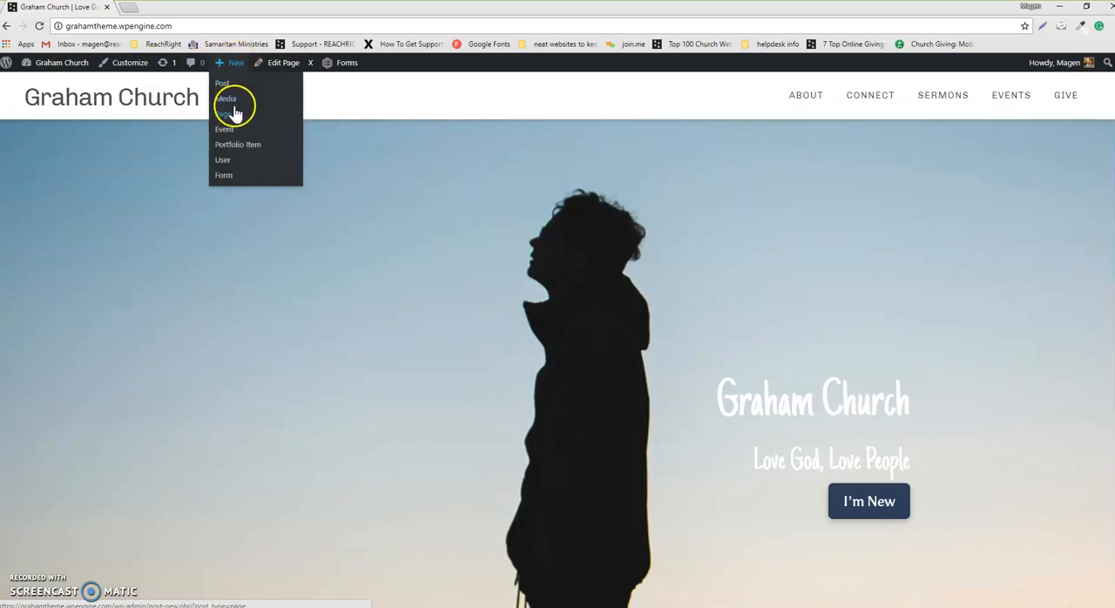
pyautogui.click(223, 113)
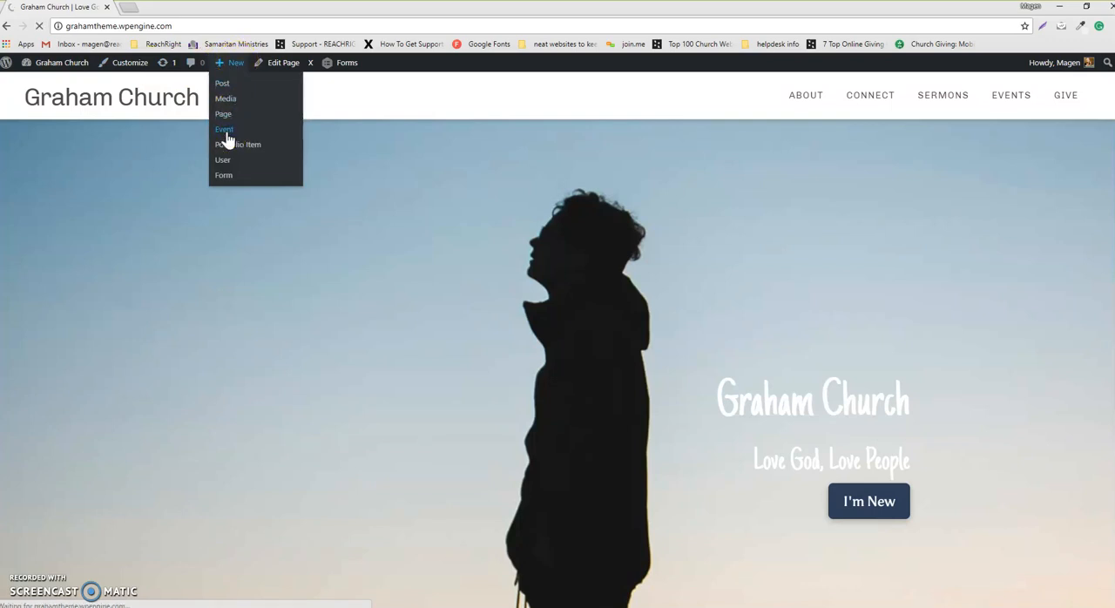
# Step: Title the event 'Men's Bible Study' with description 'add any information about event'
pyautogui.click(224, 129)
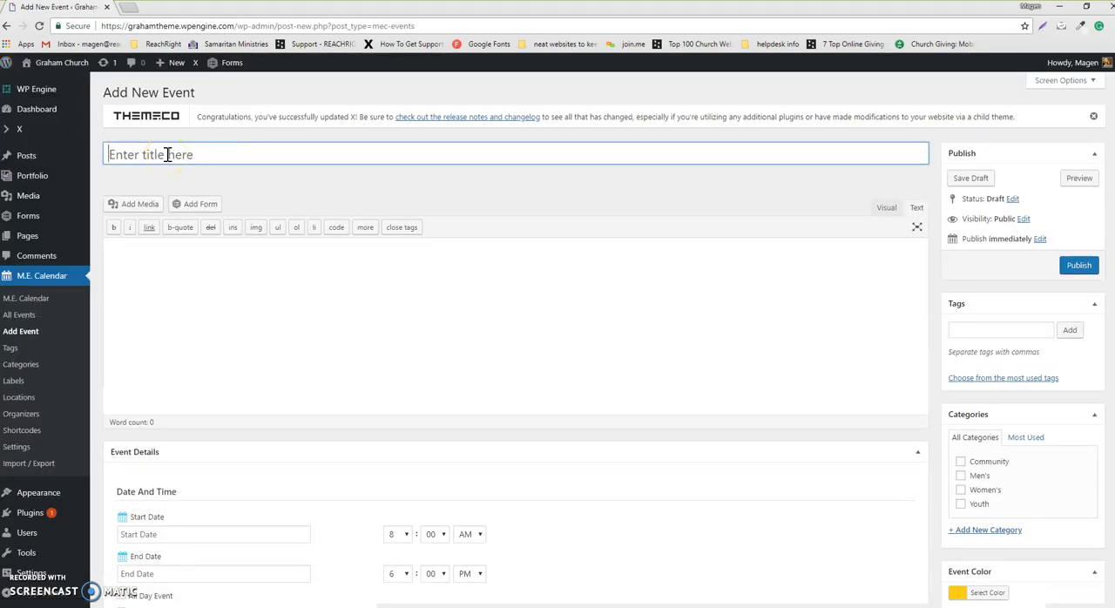
pyautogui.write("Men's")
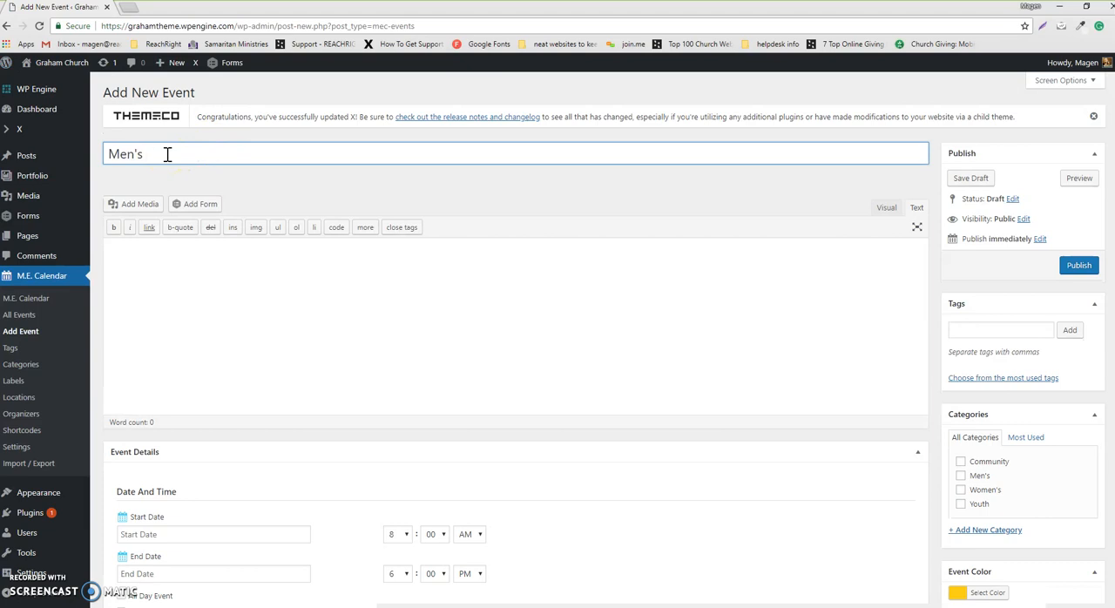
pyautogui.write('Bible Study')
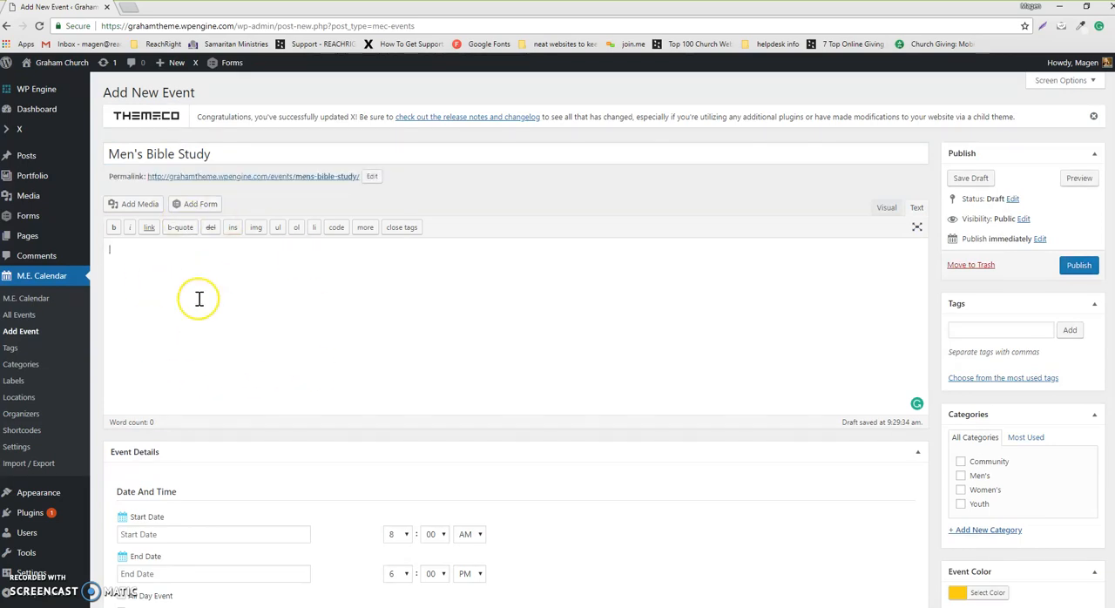
pyautogui.write('add any information')
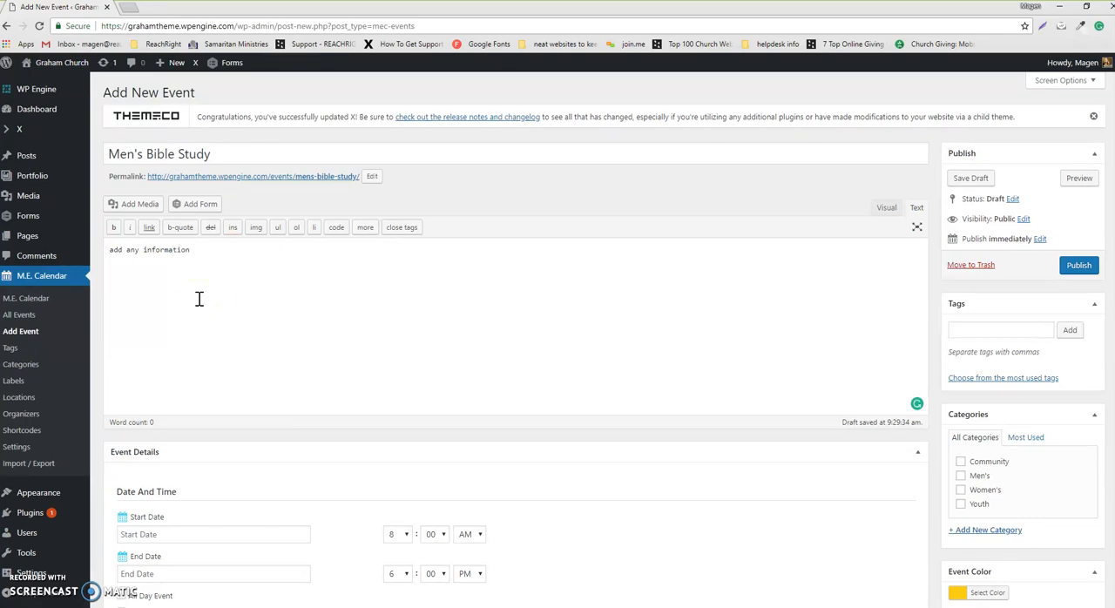
pyautogui.write('about event')
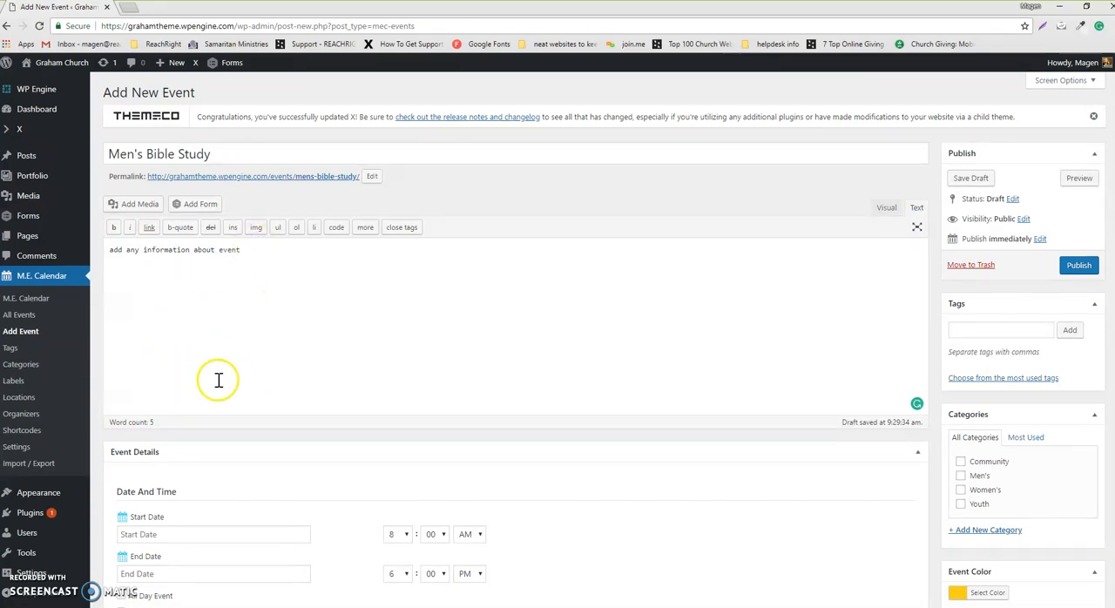
# Step: Set the event to start 2018-06-27 at 6:00 PM and end at 7:00 PM
pyautogui.scroll(-3)
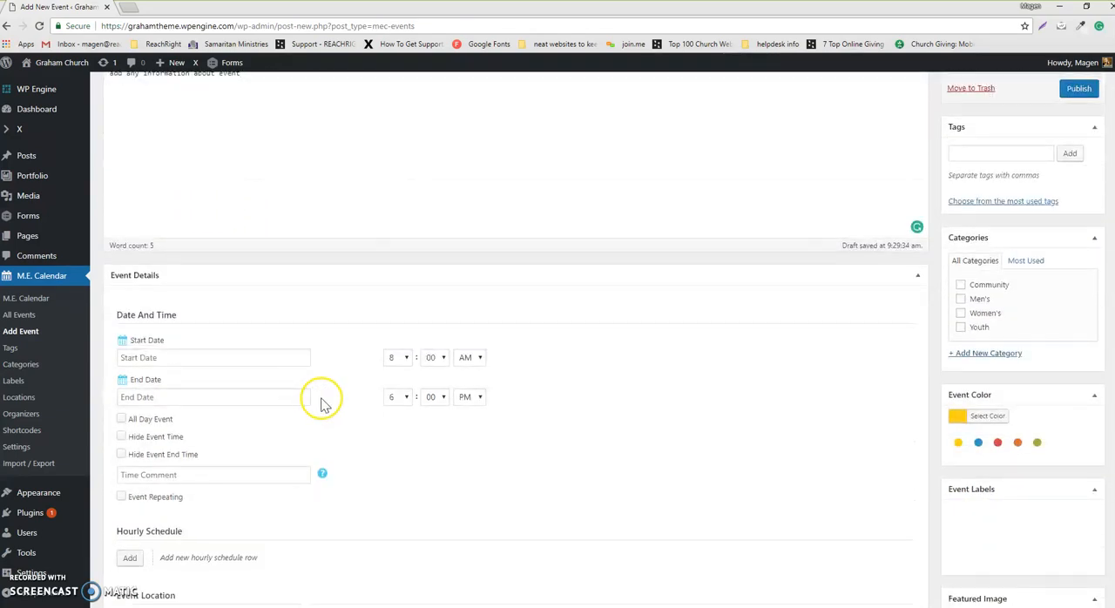
pyautogui.click(213, 357)
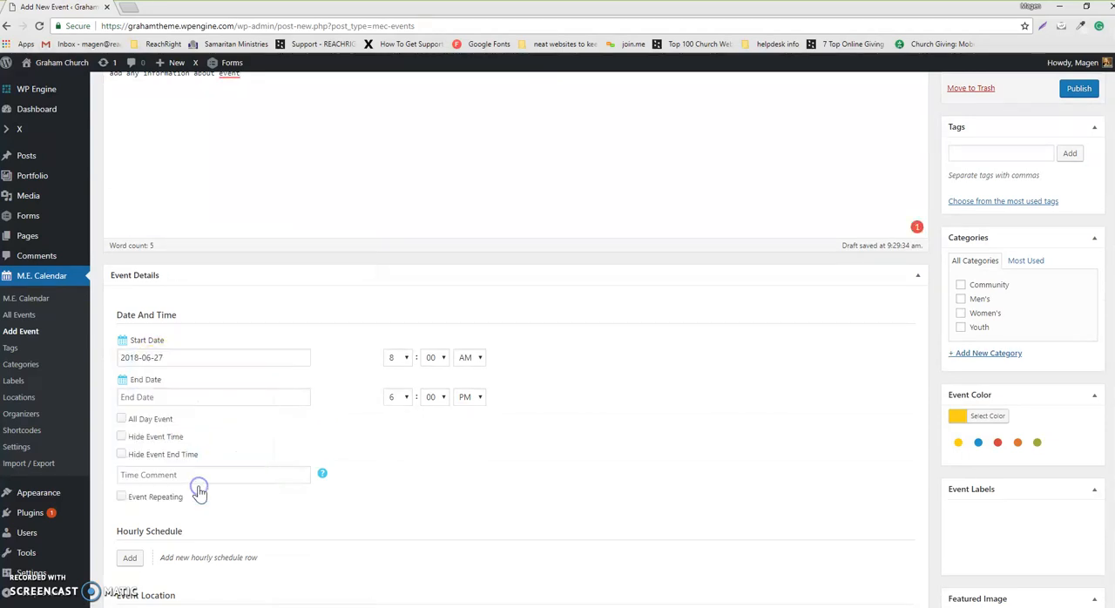
pyautogui.click(397, 357)
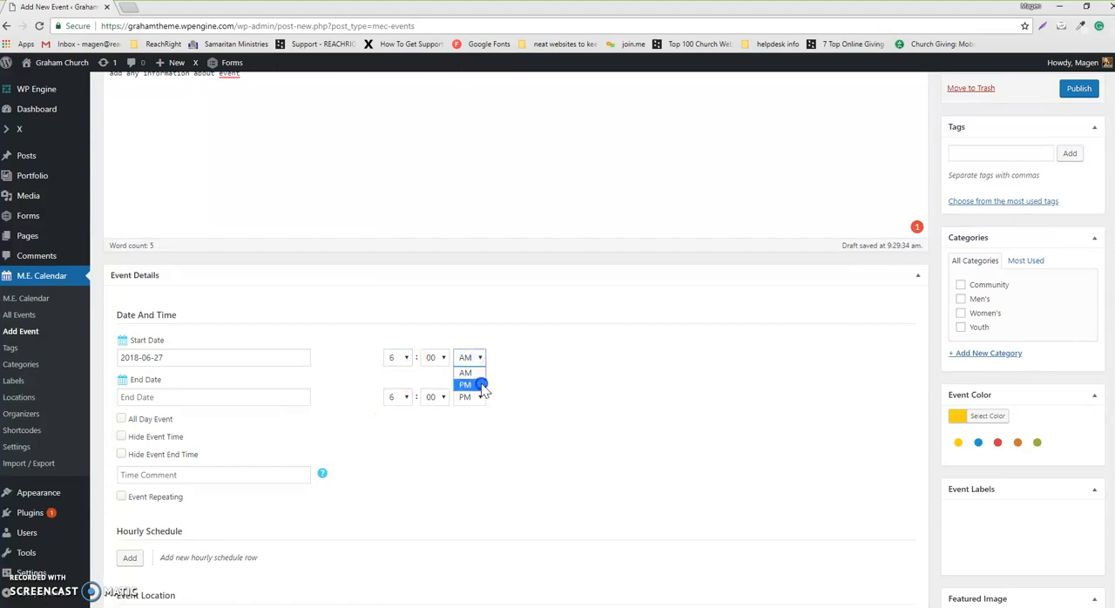
pyautogui.click(465, 385)
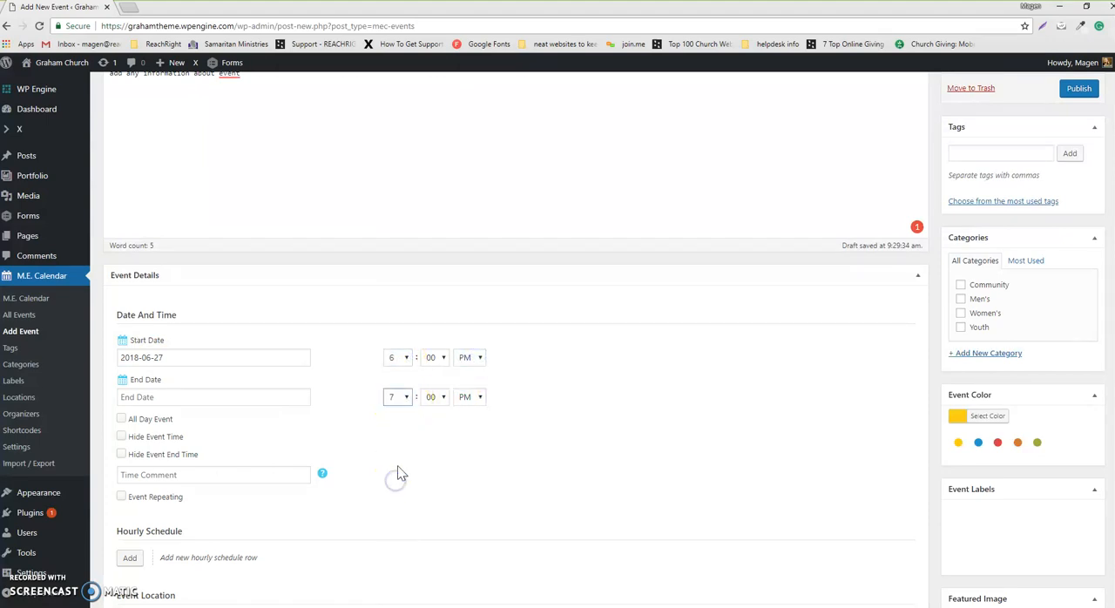
pyautogui.moveTo(357, 434)
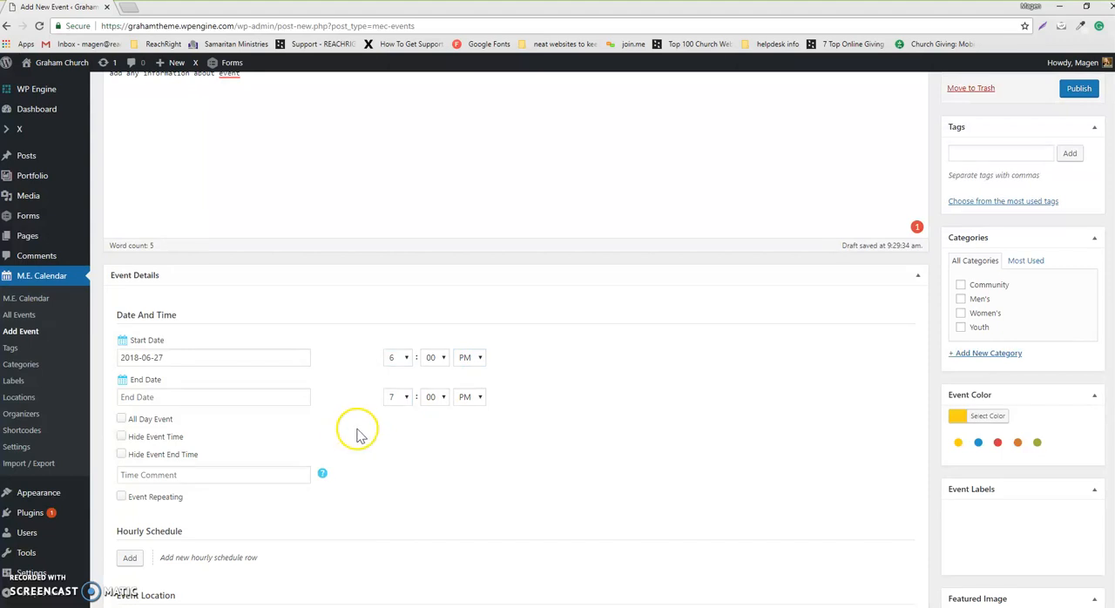
pyautogui.scroll(-3)
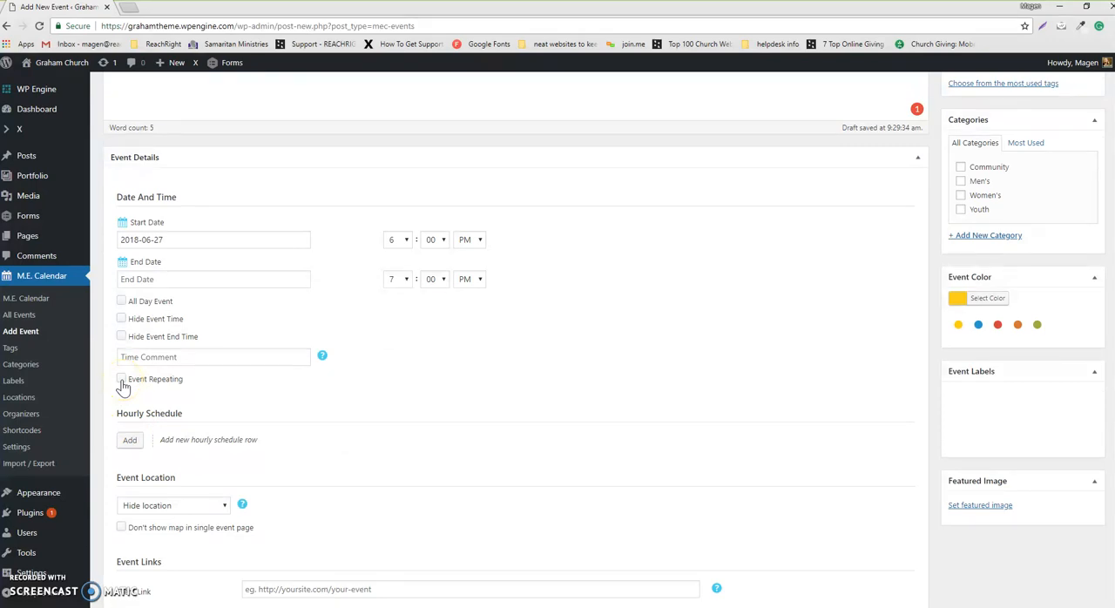
pyautogui.click(121, 379)
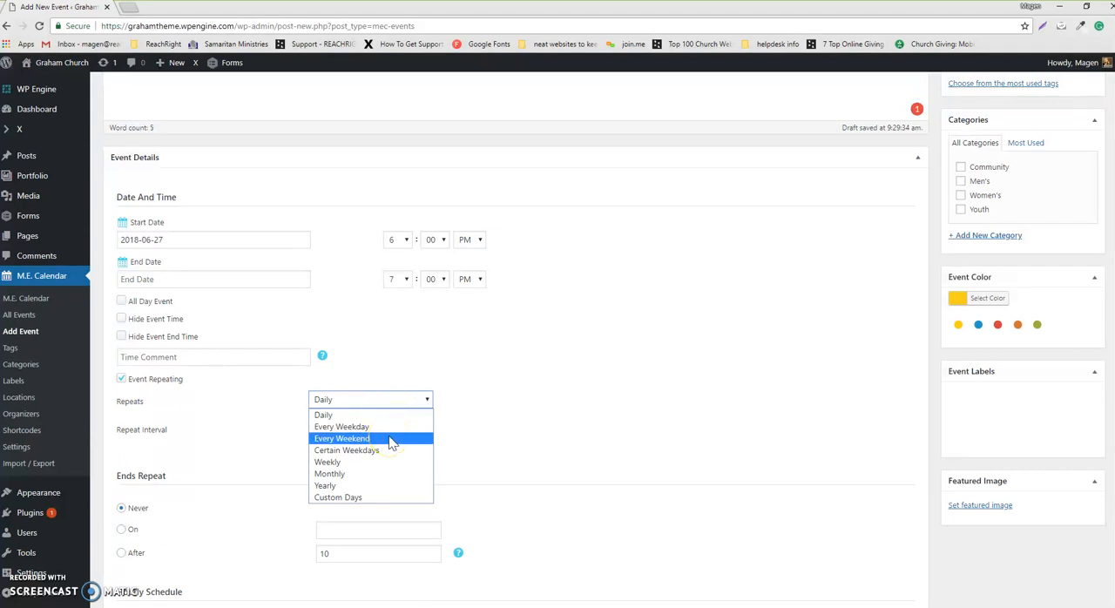
pyautogui.moveTo(381, 462)
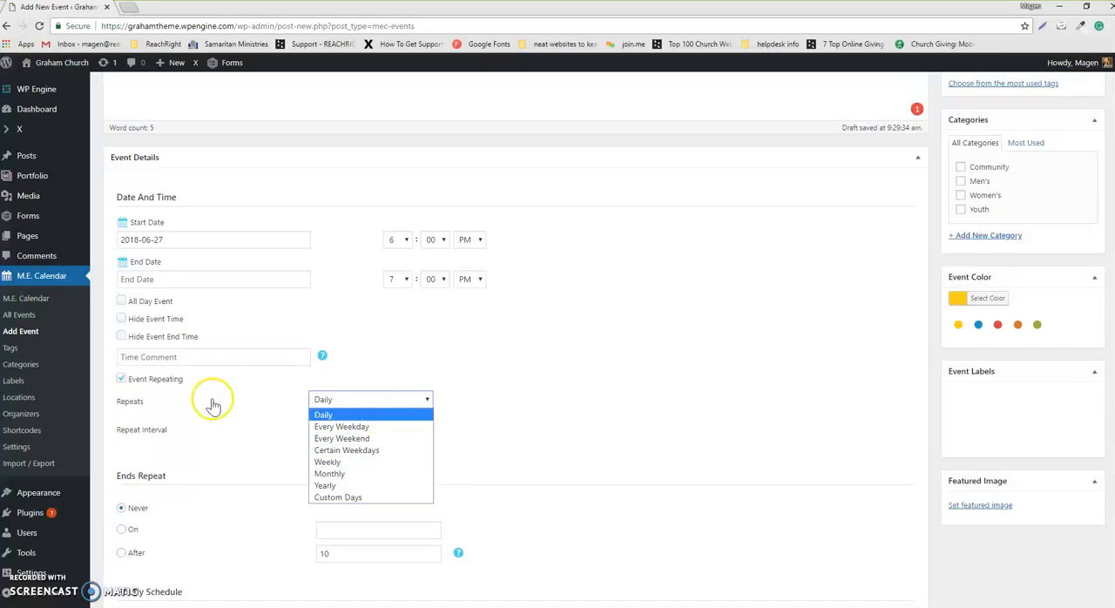
pyautogui.click(121, 378)
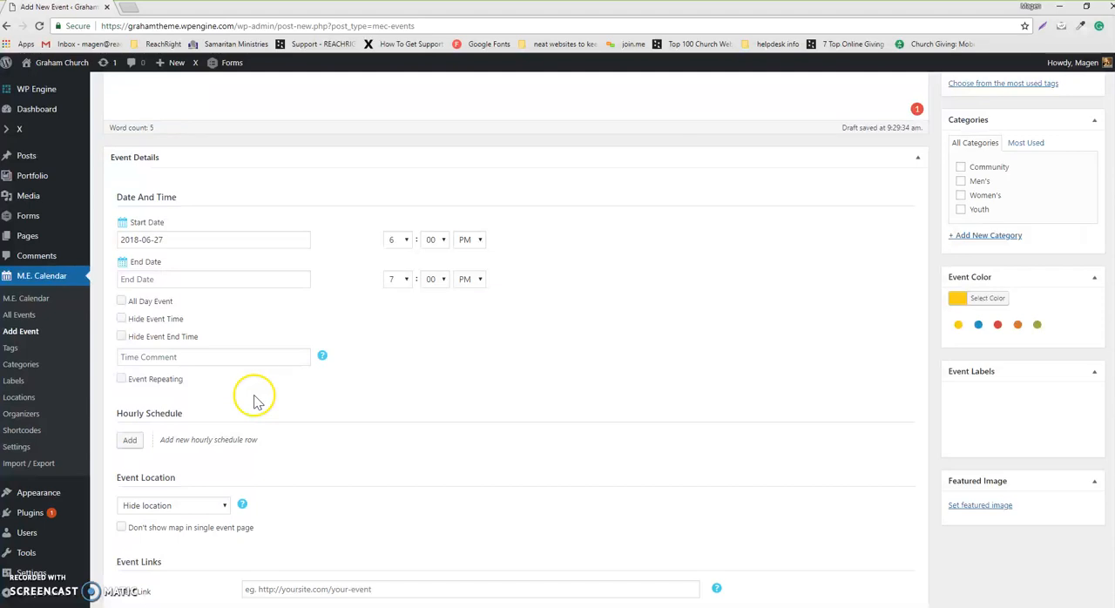
# Step: Select Graham Church from the Event Location dropdown
pyautogui.scroll(-3)
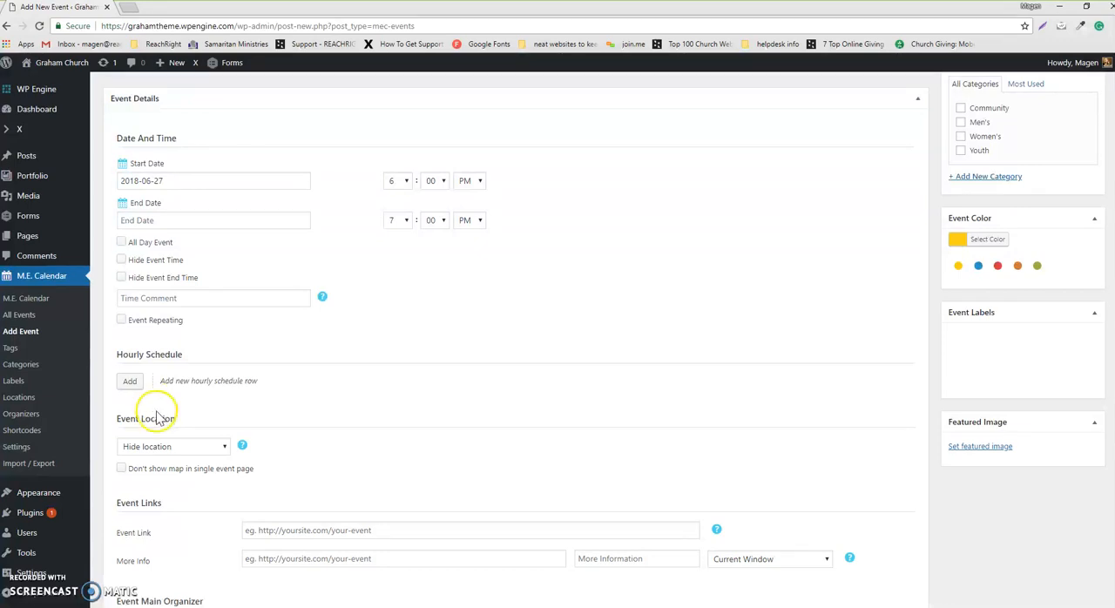
pyautogui.moveTo(192, 392)
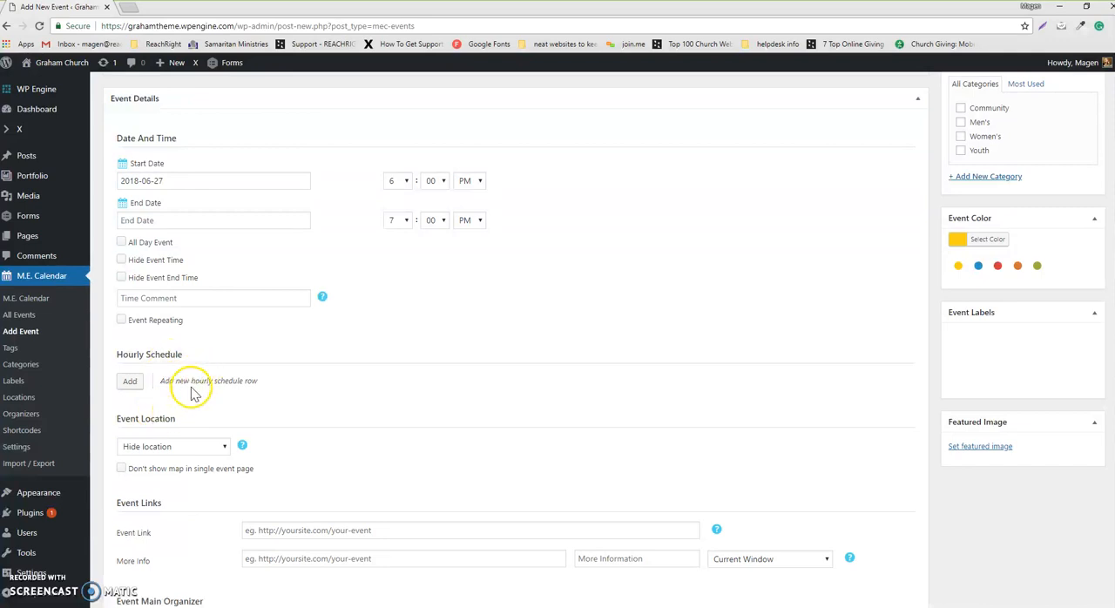
pyautogui.scroll(-3)
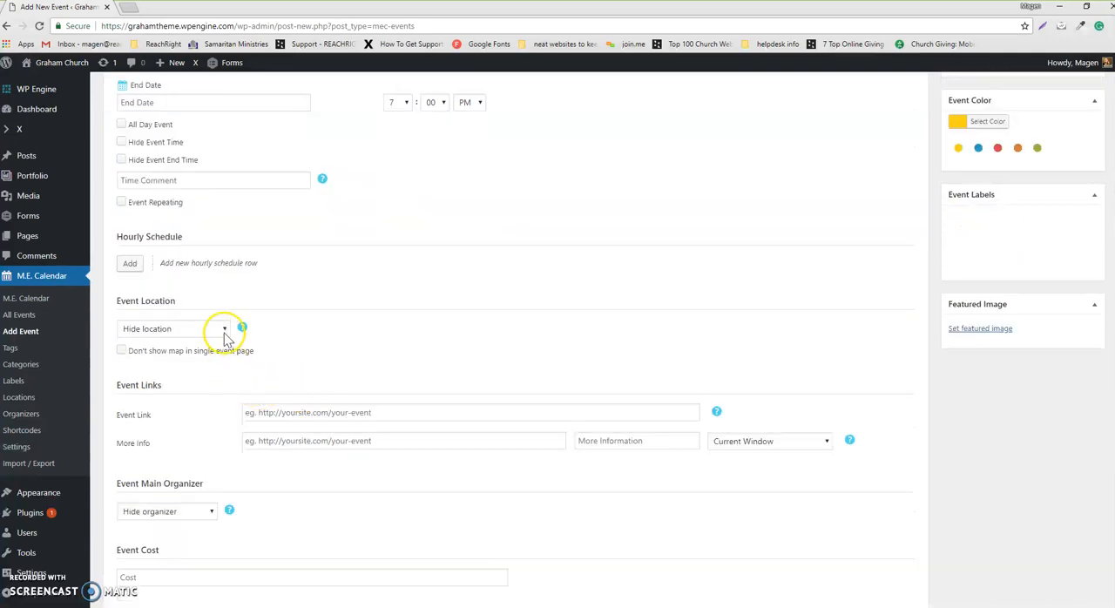
pyautogui.click(173, 328)
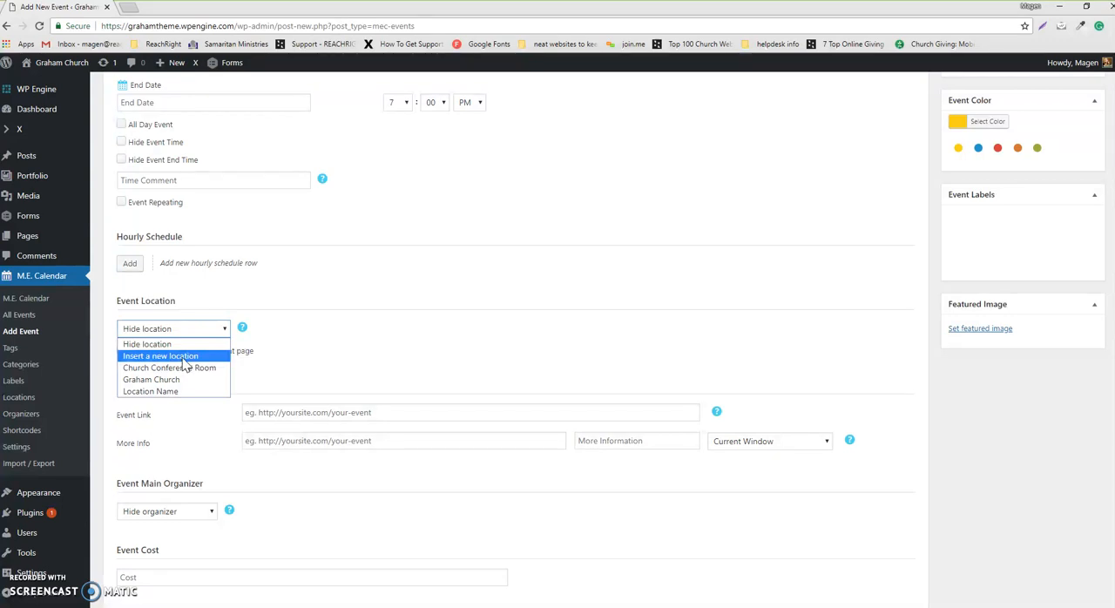
pyautogui.moveTo(174, 380)
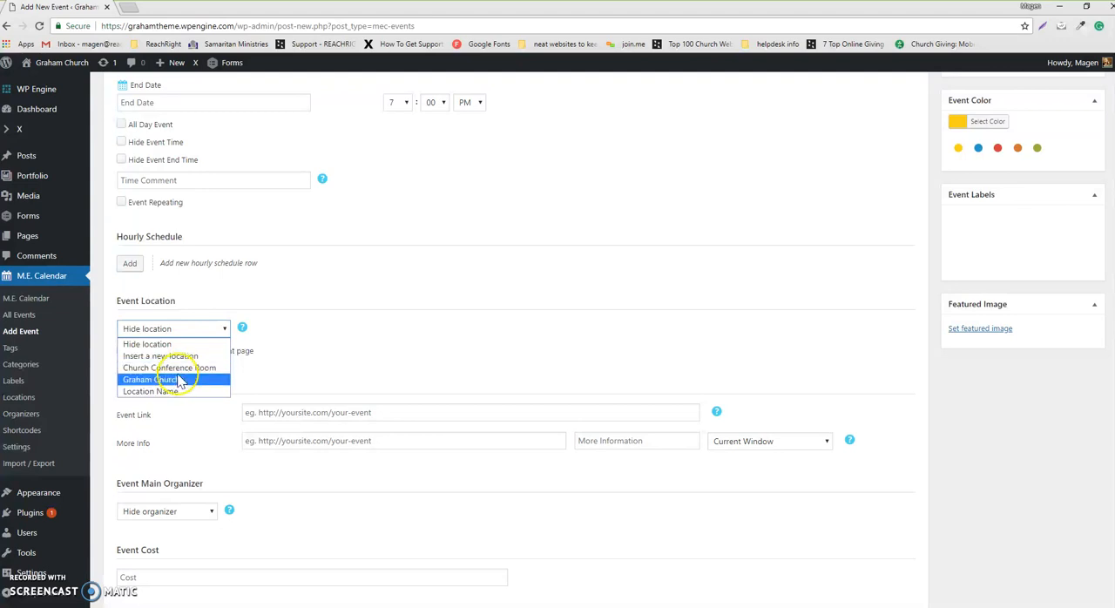
pyautogui.click(150, 379)
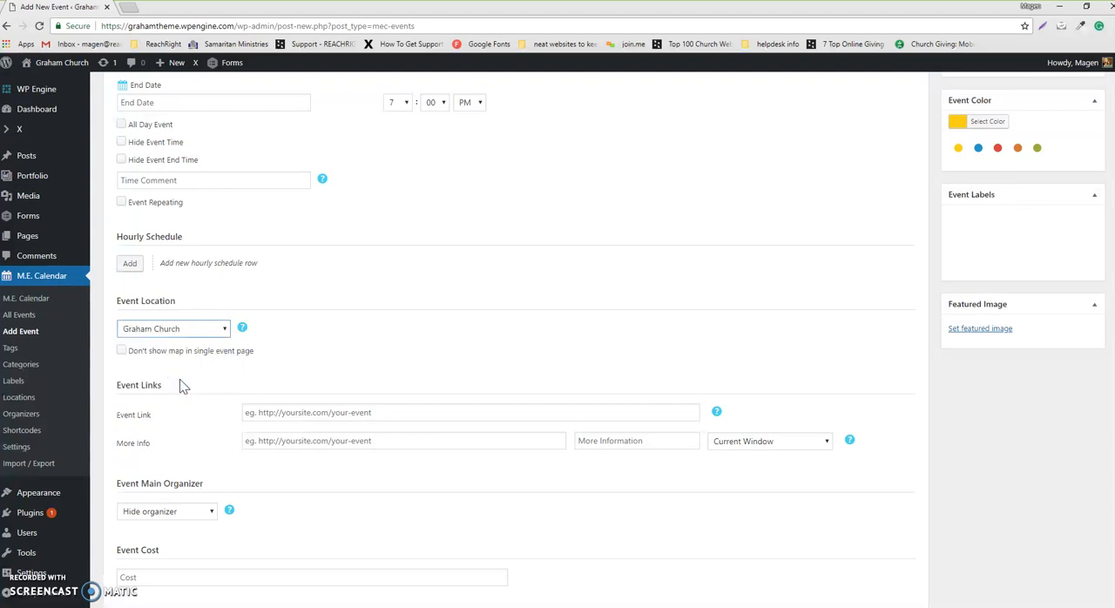
pyautogui.scroll(-3)
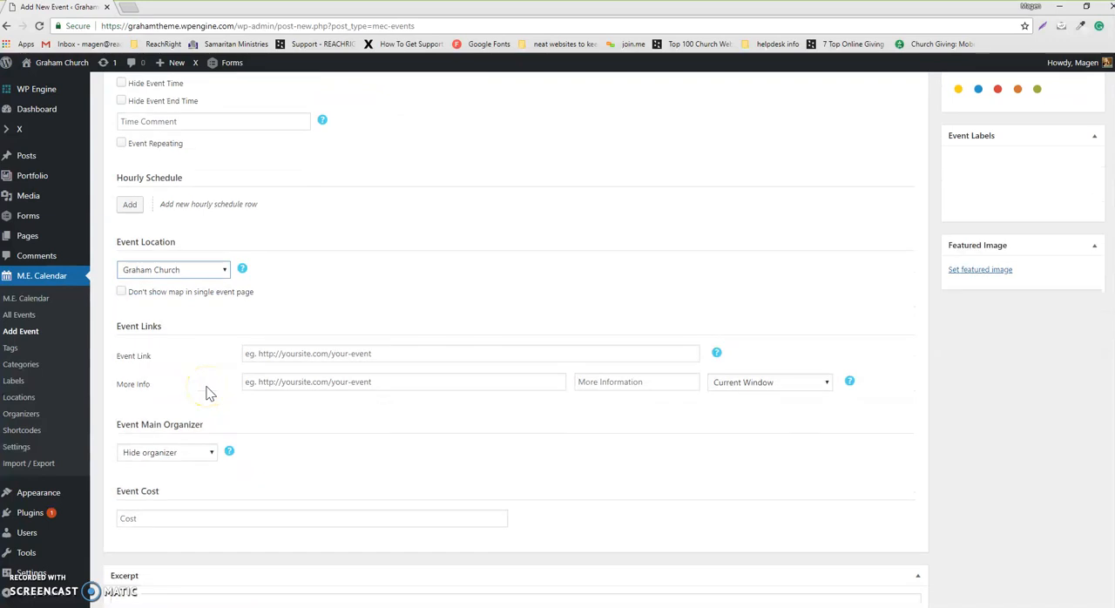
pyautogui.moveTo(181, 353)
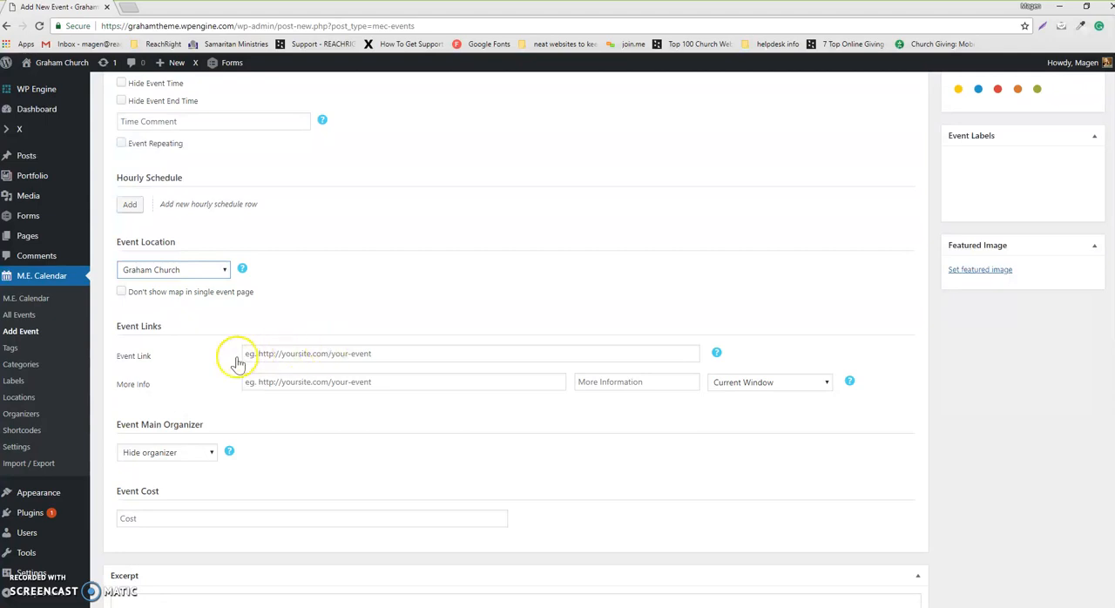
pyautogui.moveTo(305, 370)
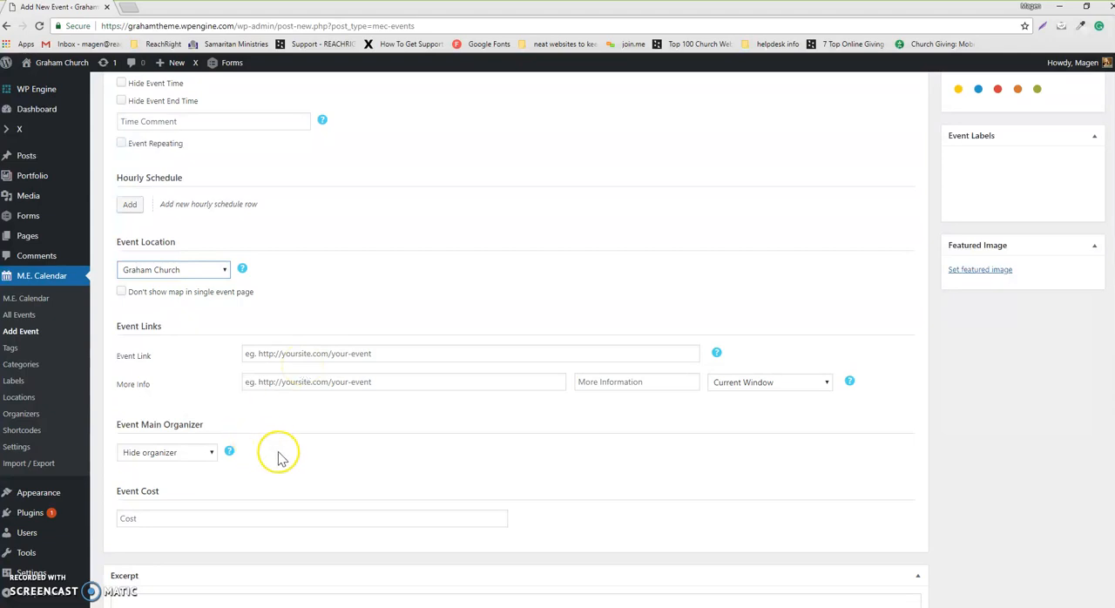
pyautogui.scroll(-3)
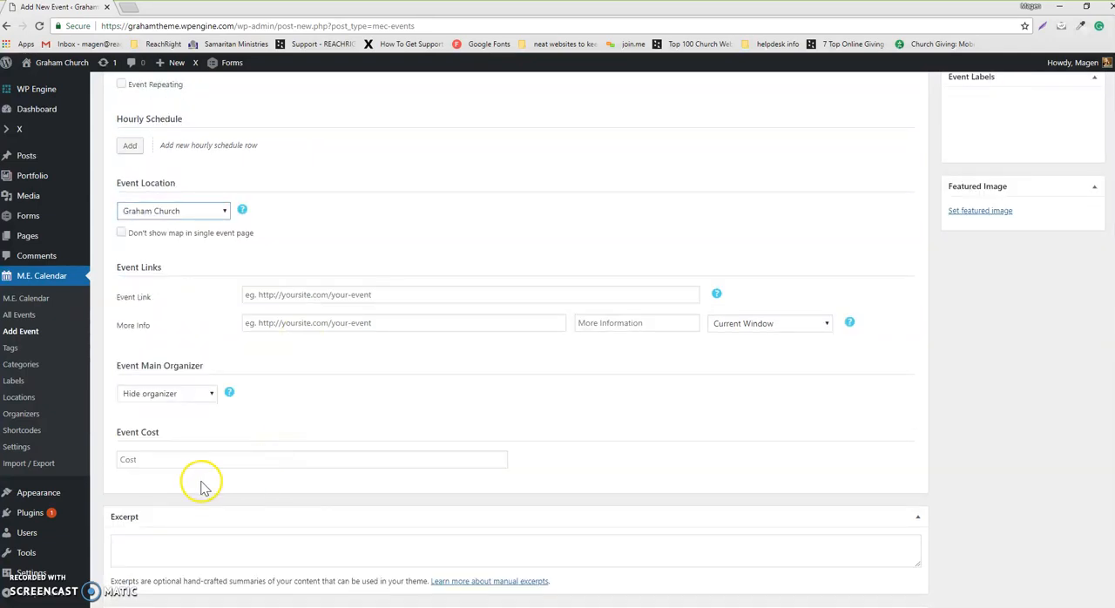
pyautogui.moveTo(105, 448)
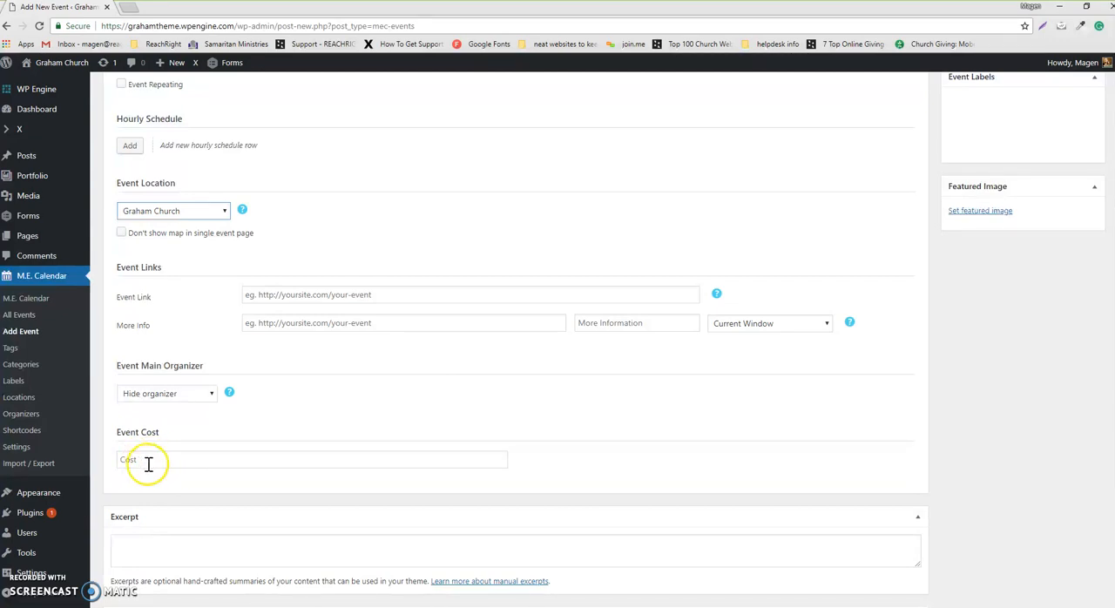
pyautogui.scroll(-3)
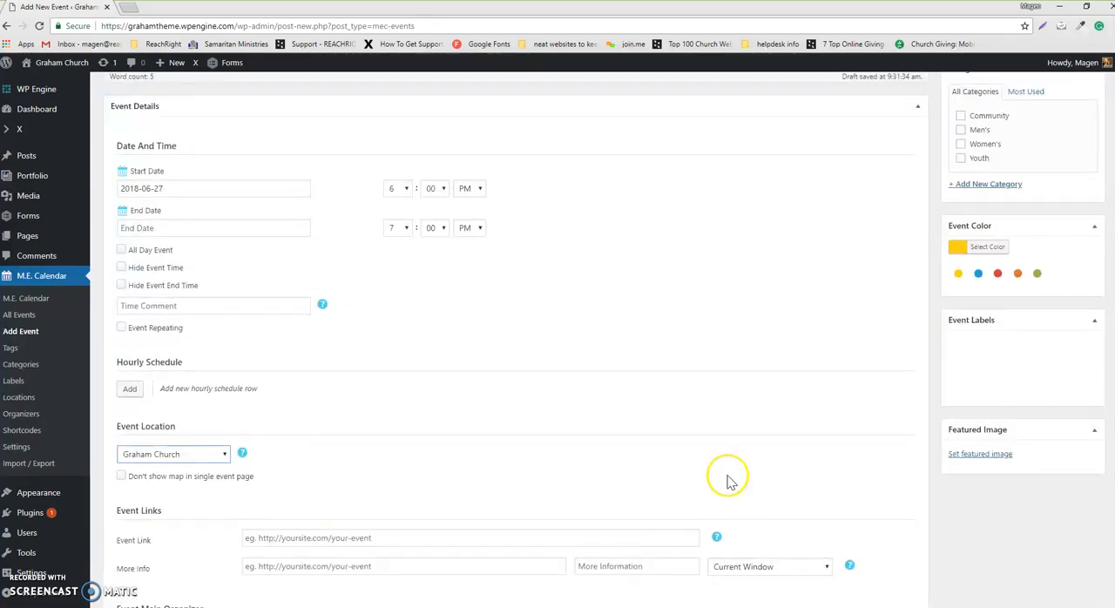
pyautogui.click(979, 454)
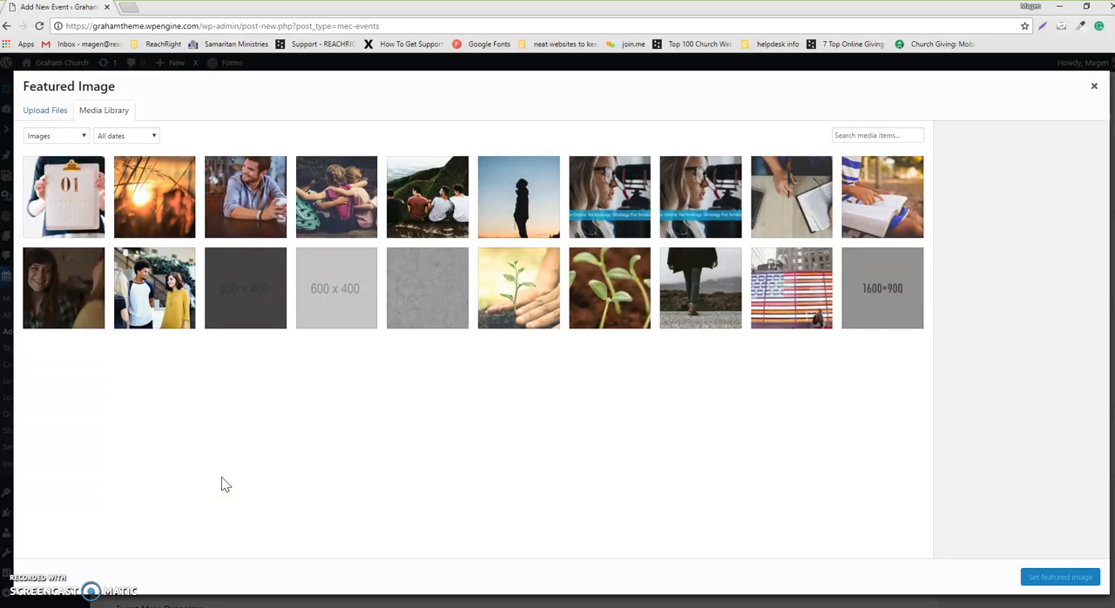
# Step: Pick the clipboard photo (brooke-lark-194254-unsplash-1.jpg) in the media library as featured image
pyautogui.click(63, 196)
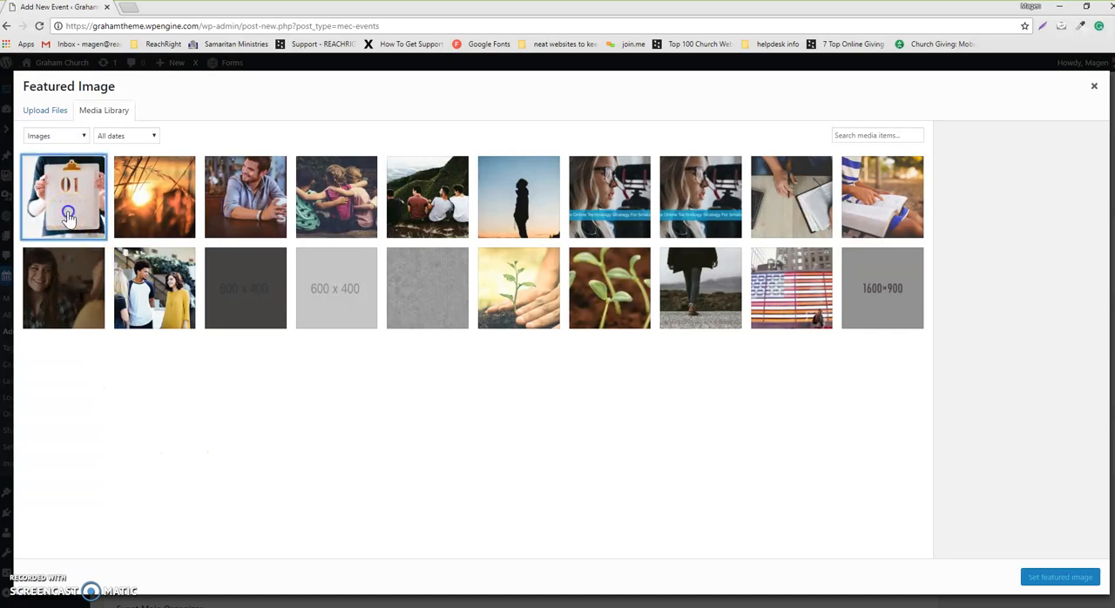
pyautogui.click(63, 195)
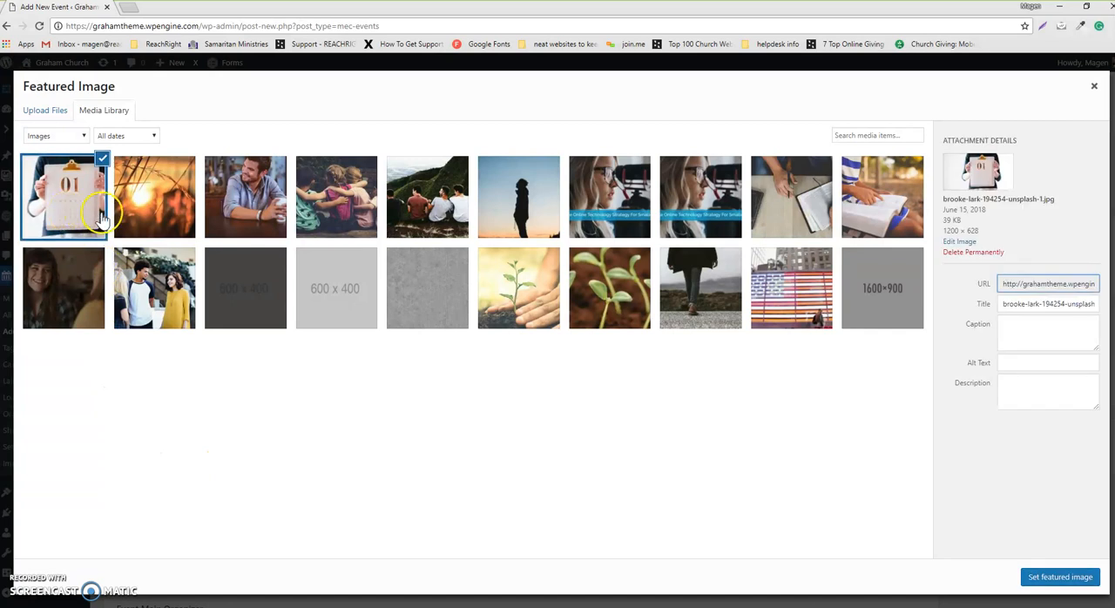
pyautogui.click(45, 110)
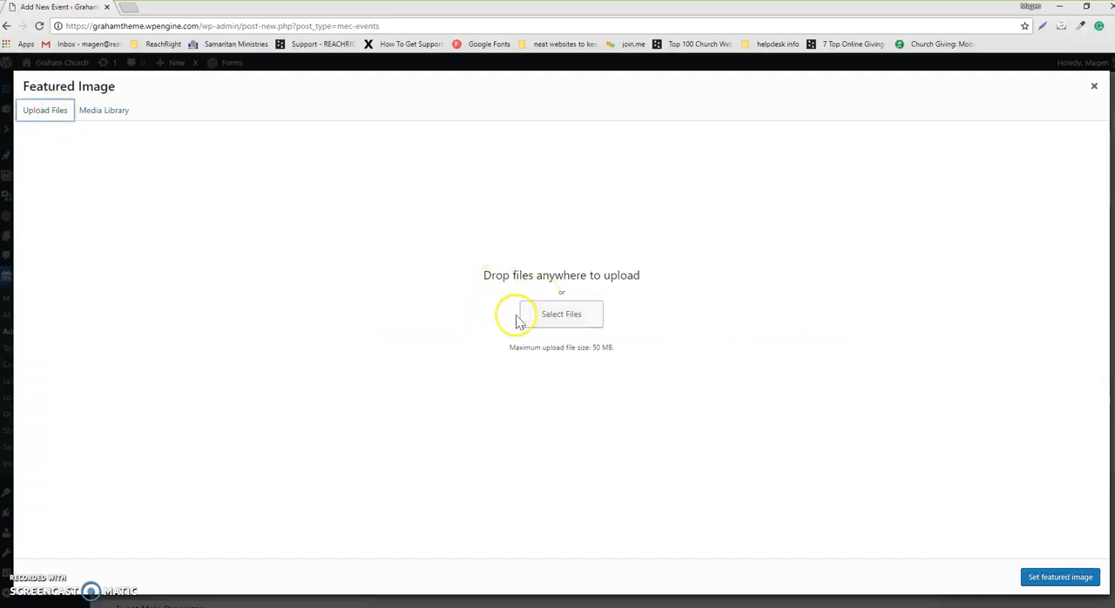
pyautogui.click(104, 110)
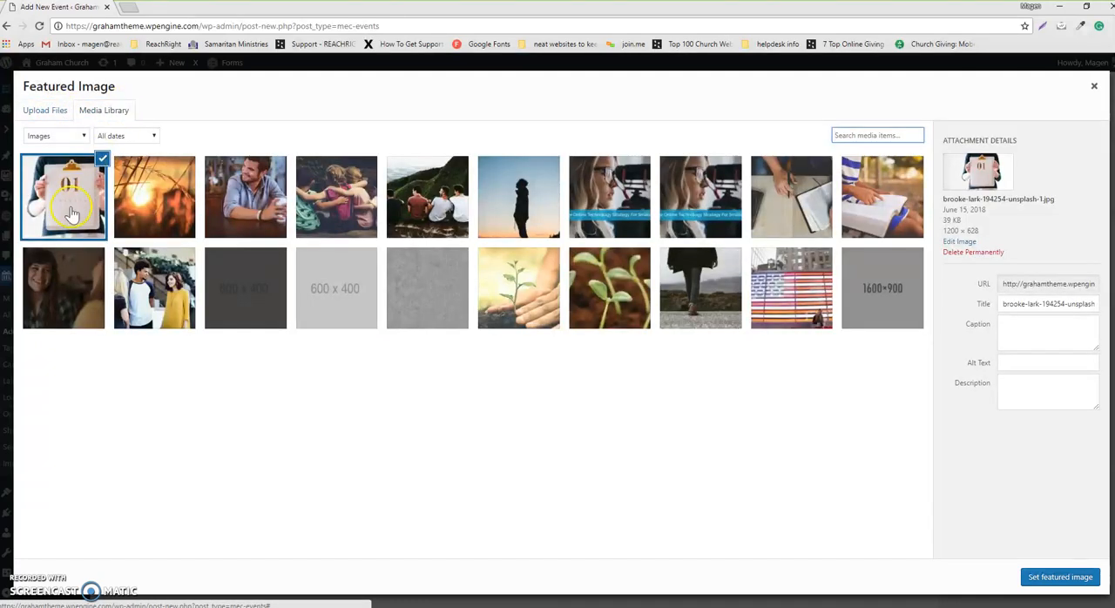
pyautogui.moveTo(828, 309)
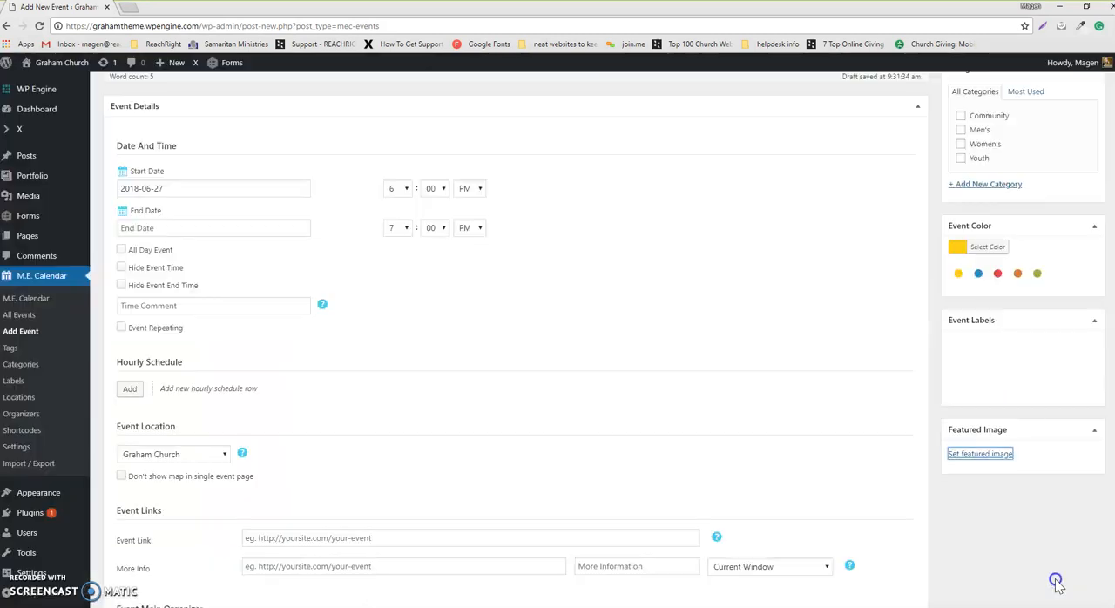
# Step: Tick the Men's category for the event and open a blank new-category form
pyautogui.click(979, 453)
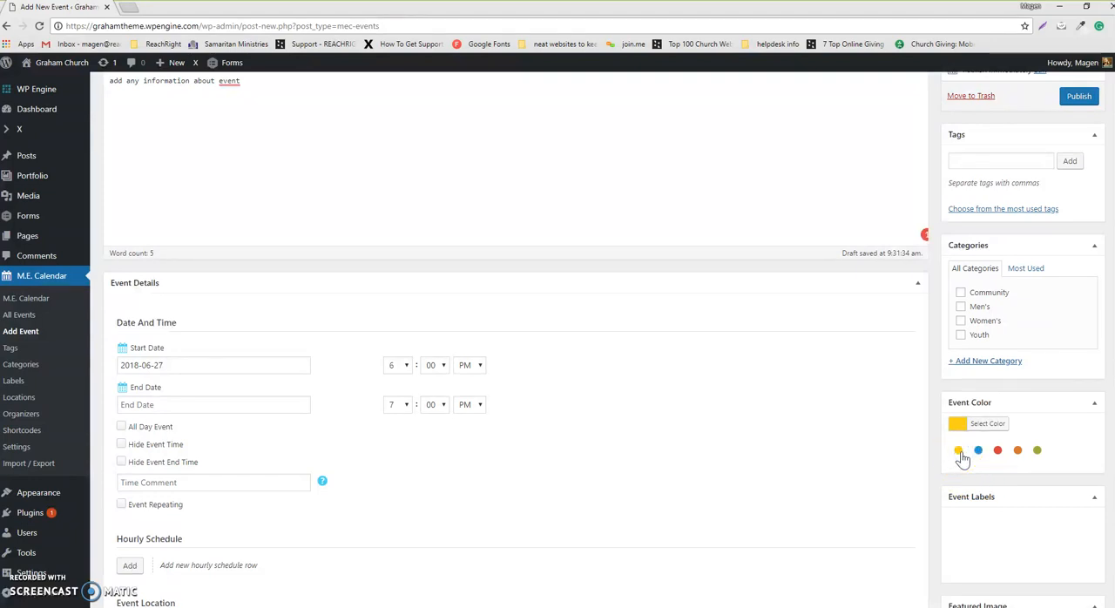
pyautogui.moveTo(949, 340)
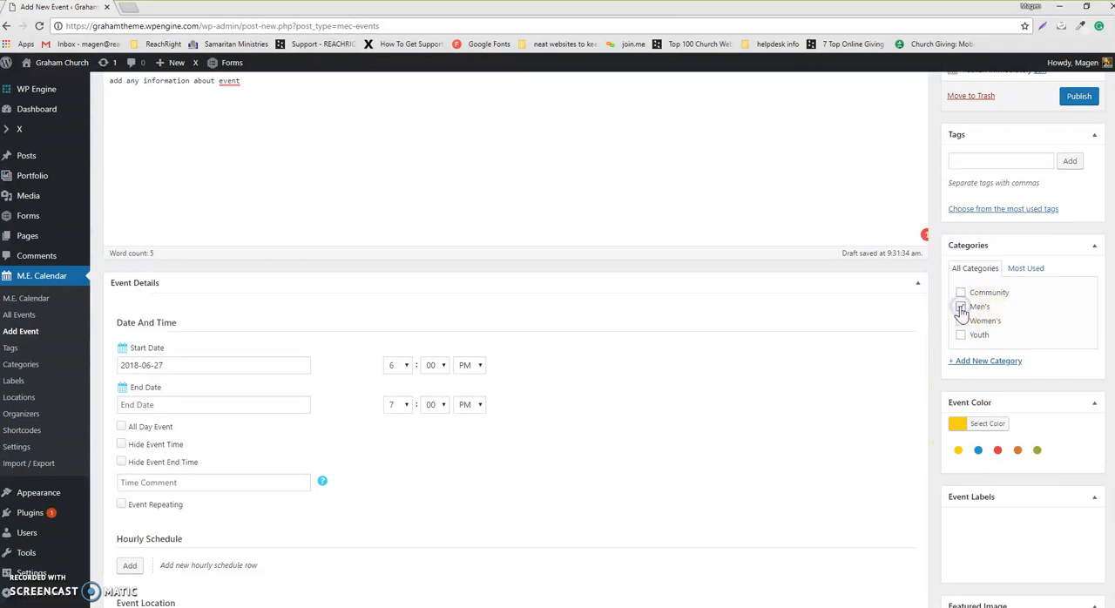
pyautogui.click(961, 307)
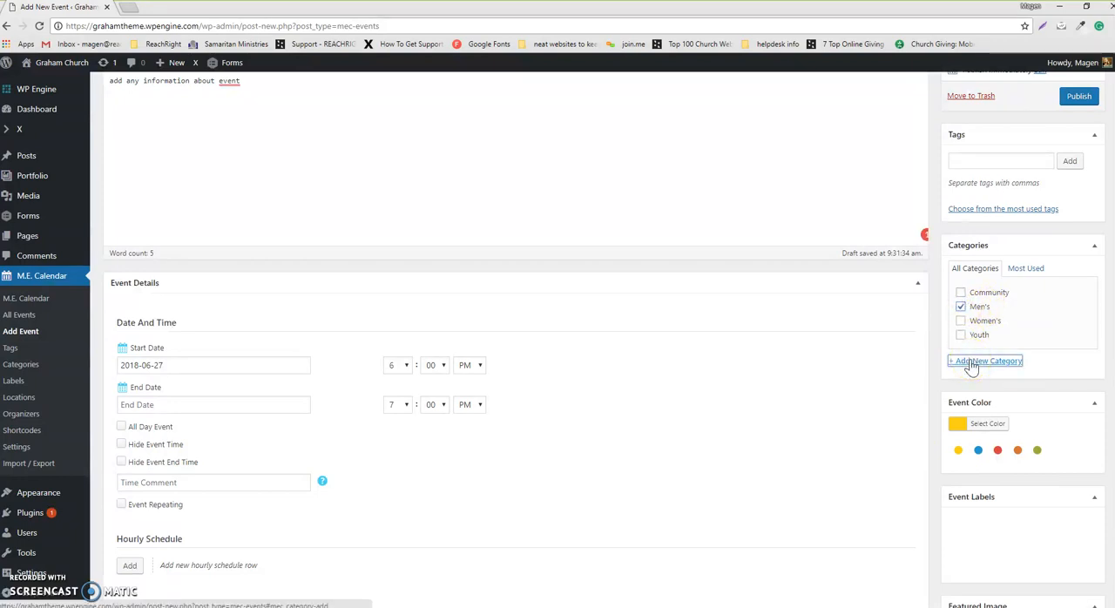
pyautogui.click(984, 361)
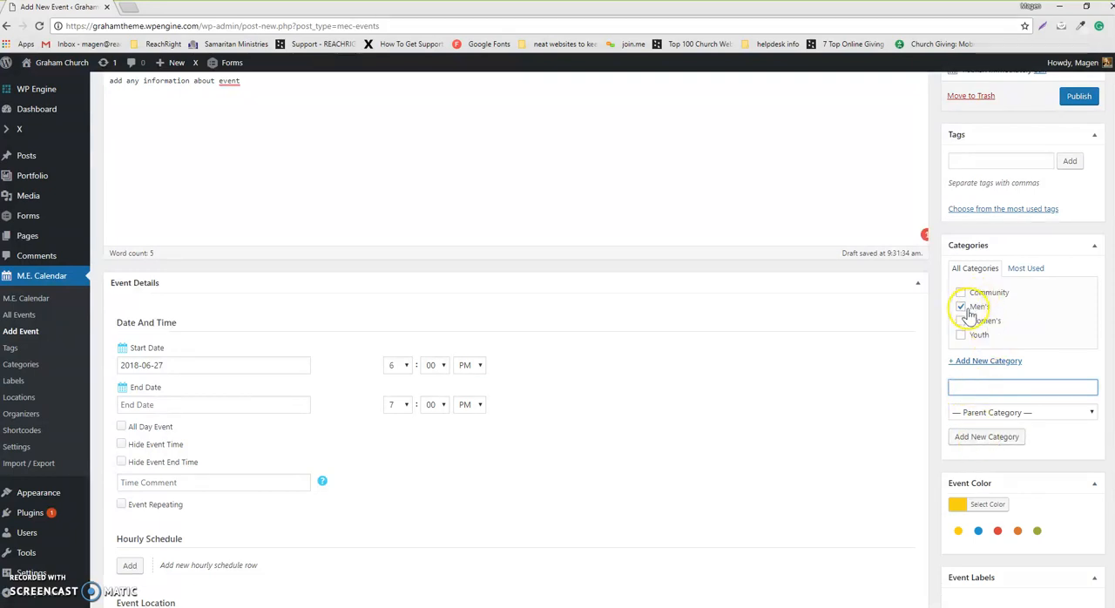
pyautogui.click(961, 321)
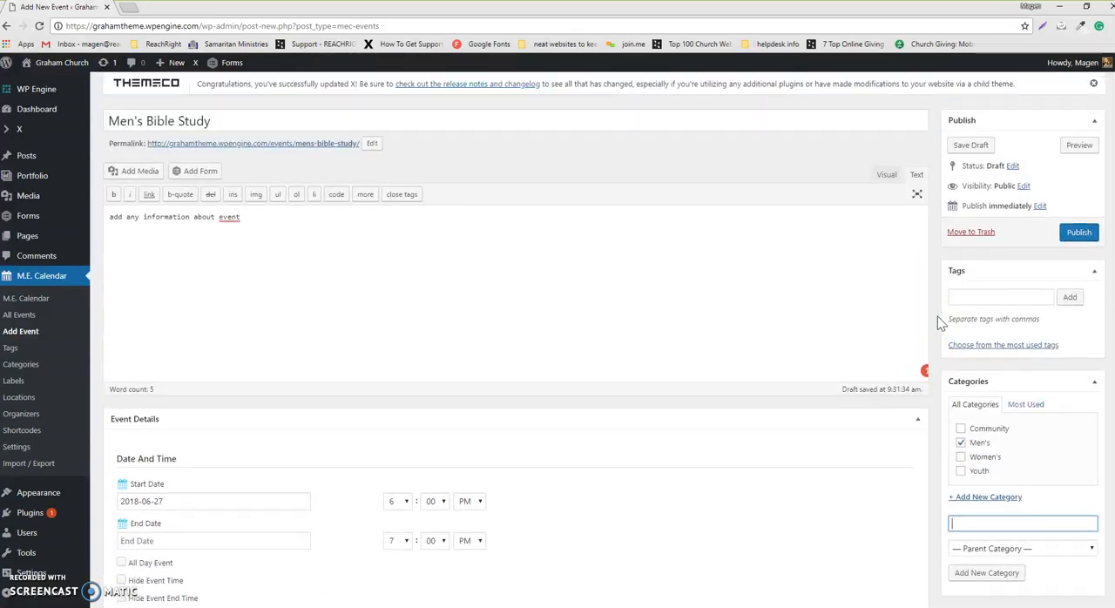
# Step: Publish the Men's Bible Study event and view its live Jun 27, 6–7 PM page
pyautogui.click(1078, 232)
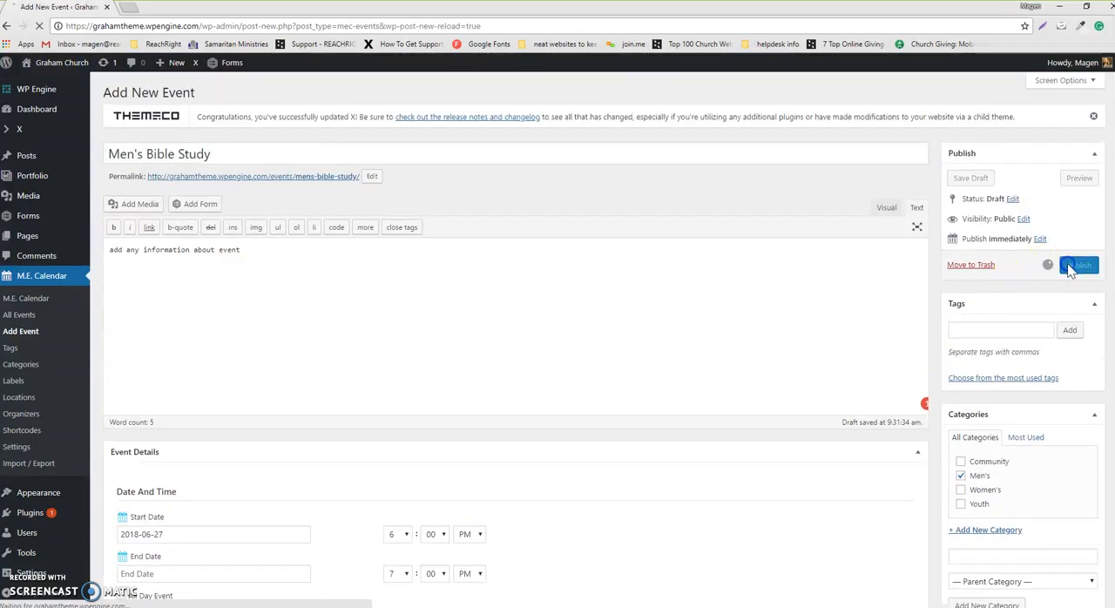
pyautogui.click(1080, 265)
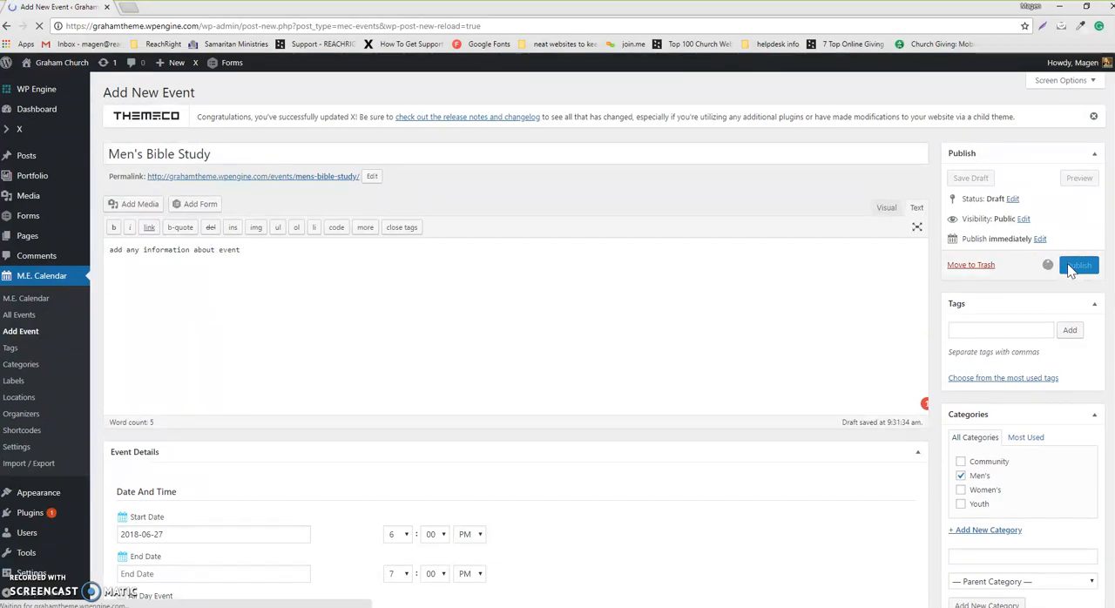
pyautogui.click(1079, 265)
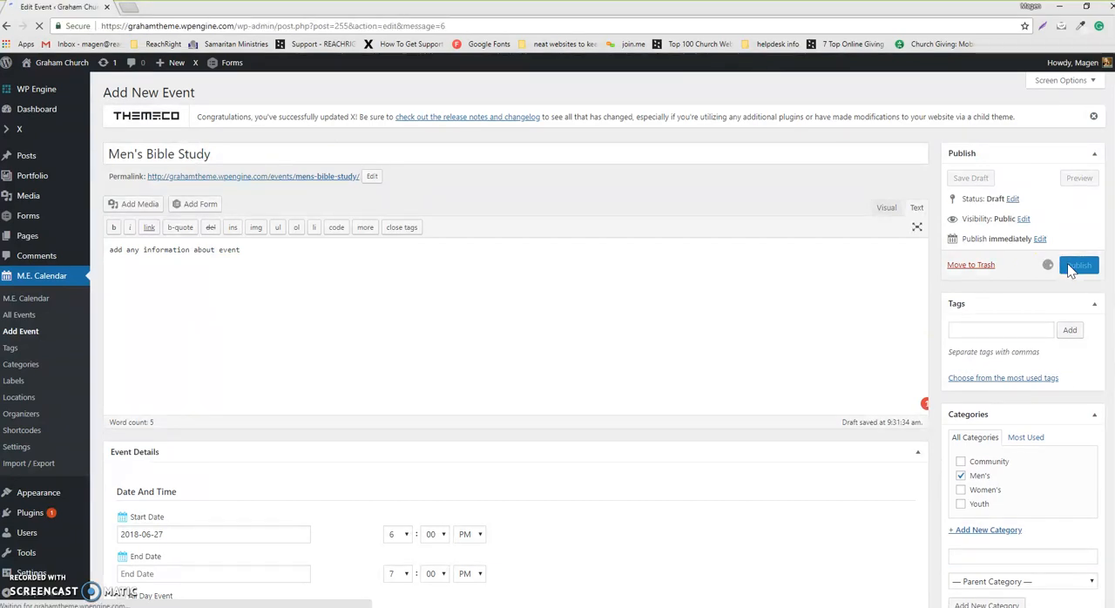
pyautogui.click(1078, 265)
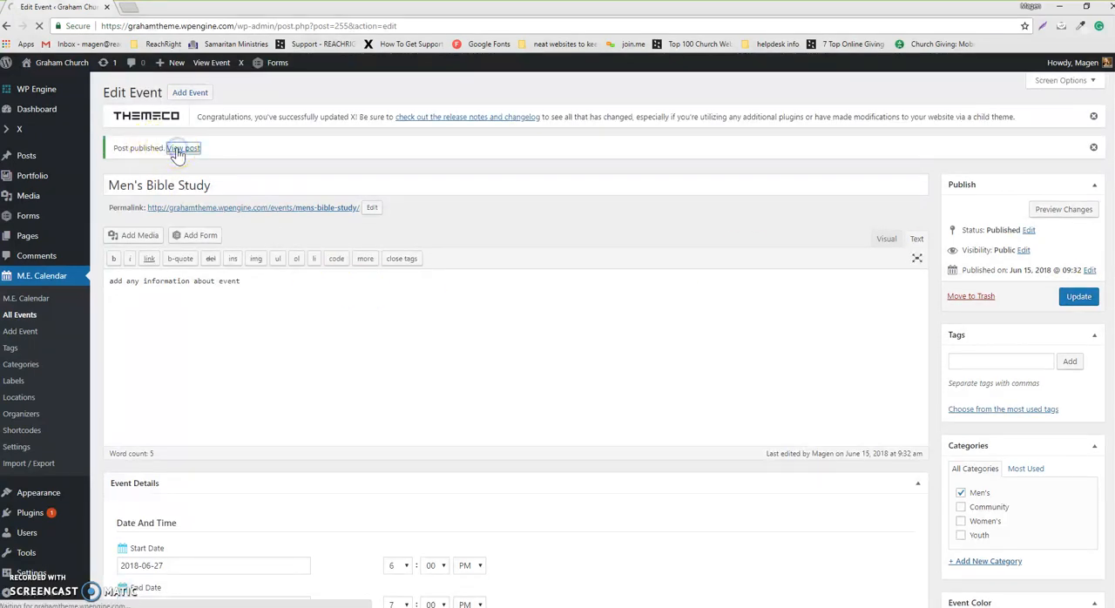
pyautogui.click(184, 148)
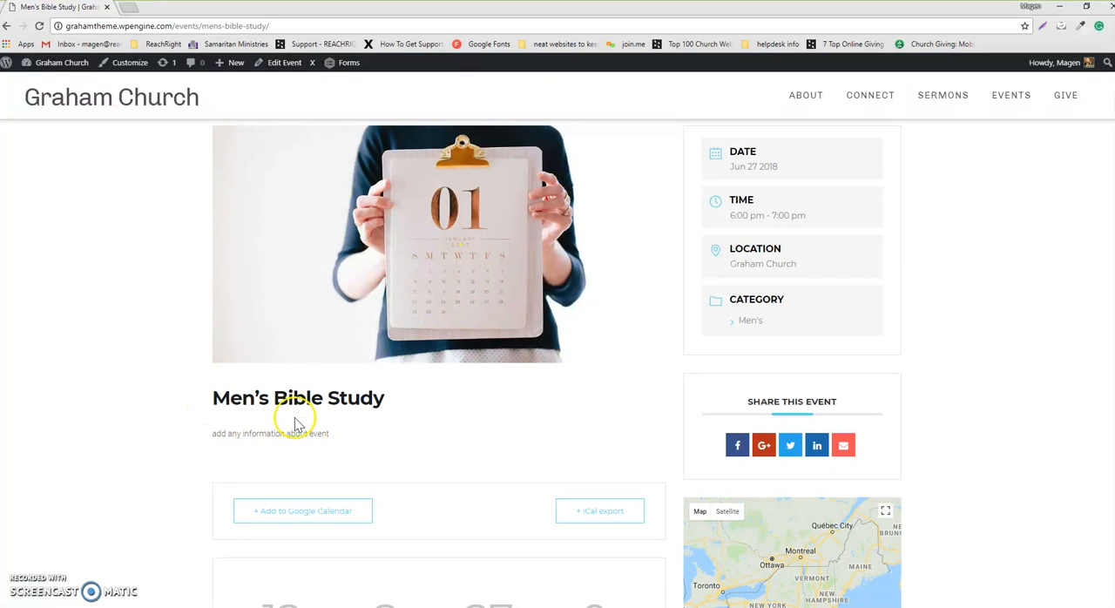
pyautogui.moveTo(815, 243)
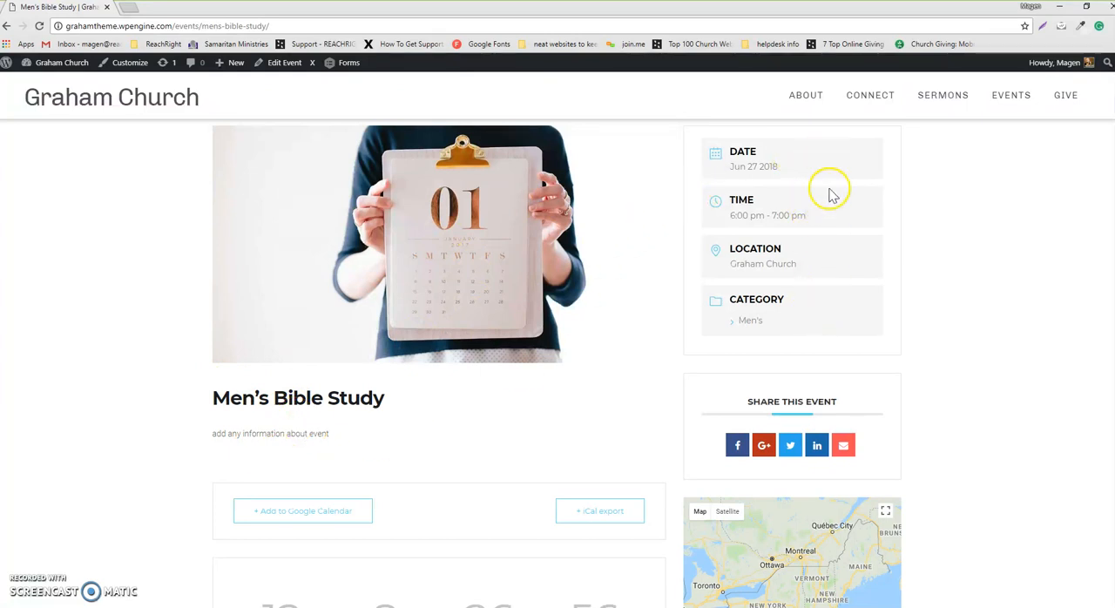
pyautogui.scroll(-3)
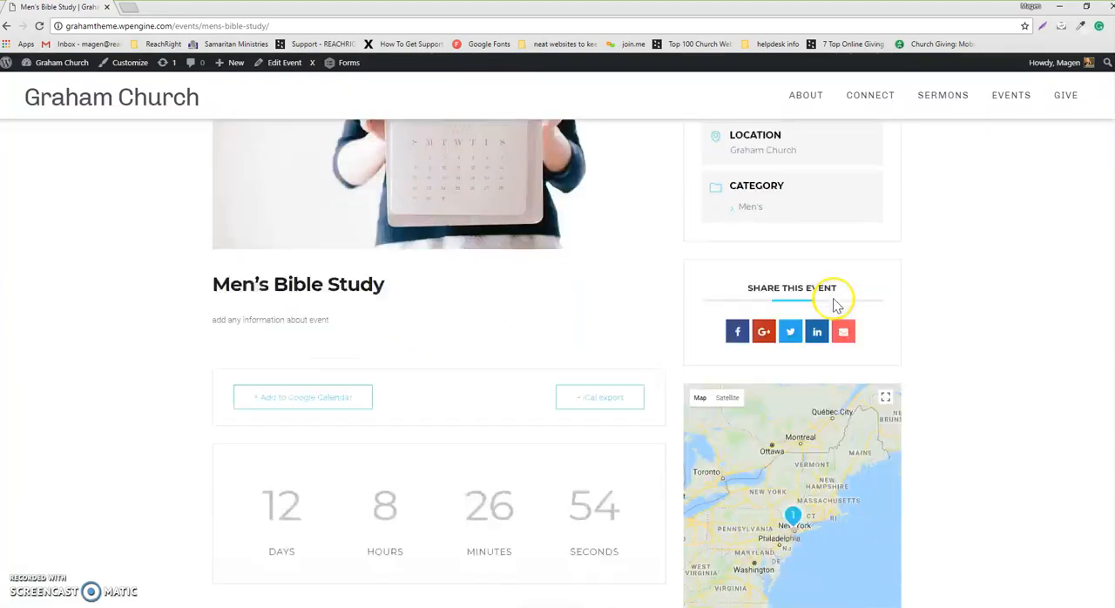
pyautogui.scroll(-3)
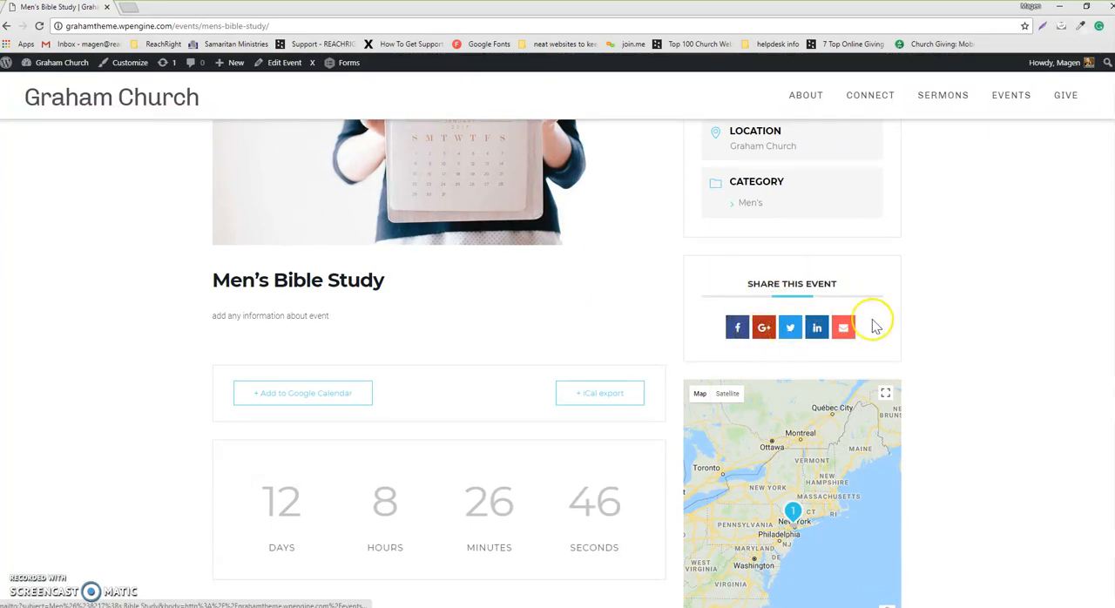
pyautogui.scroll(-3)
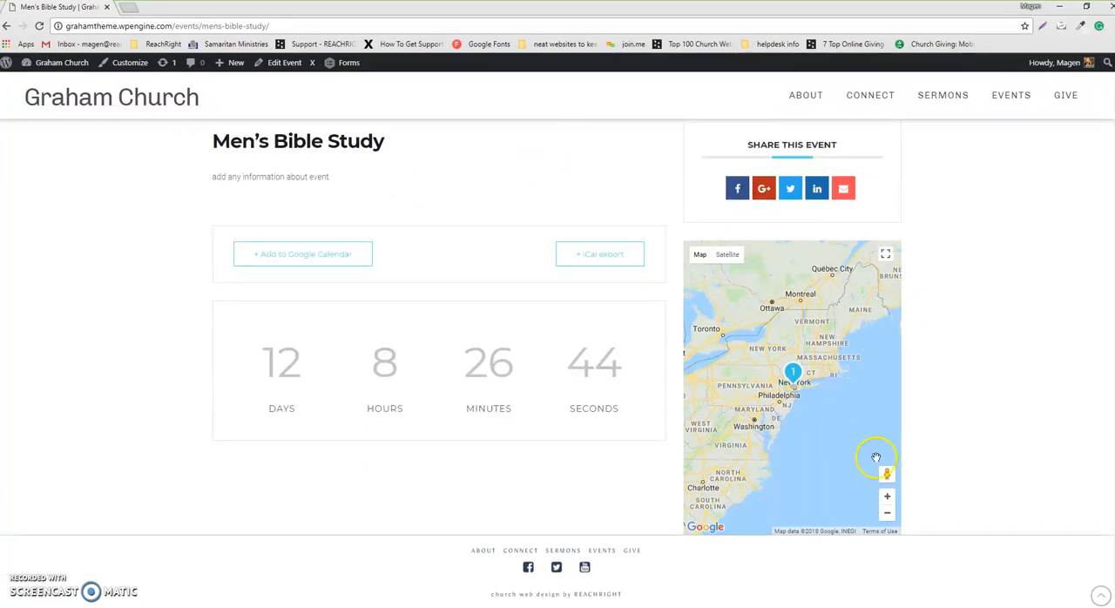
pyautogui.moveTo(526, 376)
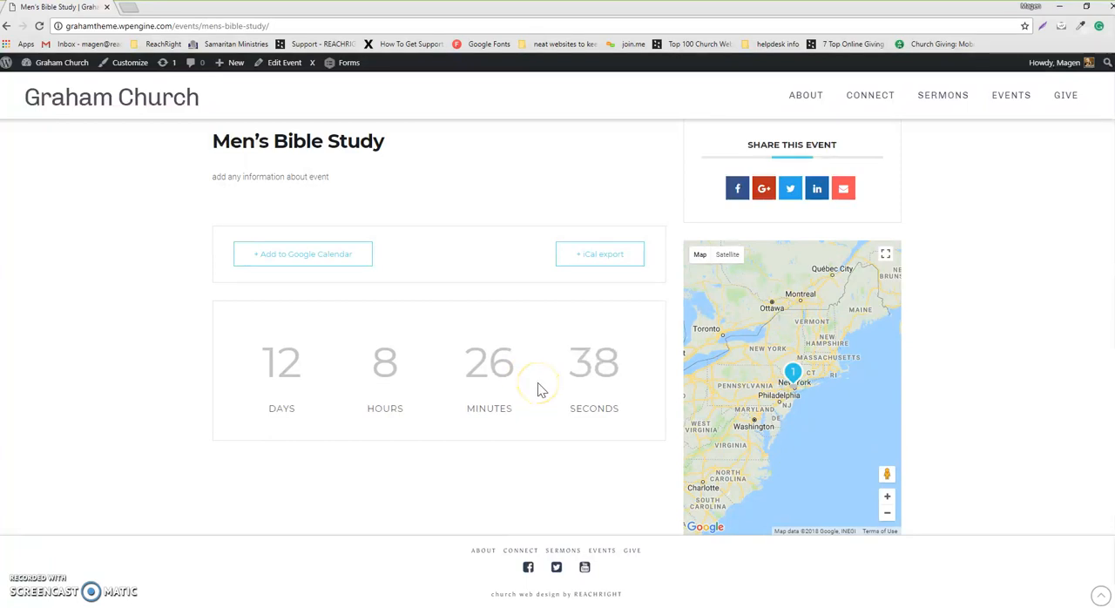
pyautogui.scroll(3)
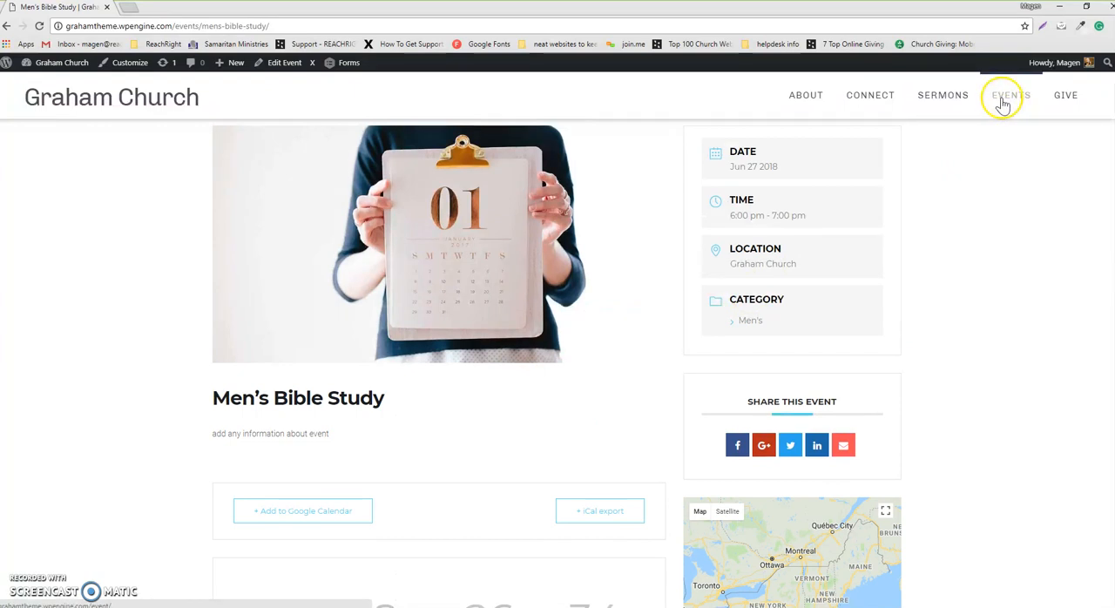
# Step: Open the site's EVENTS calendar and show the events for June 27, 2018
pyautogui.click(1009, 94)
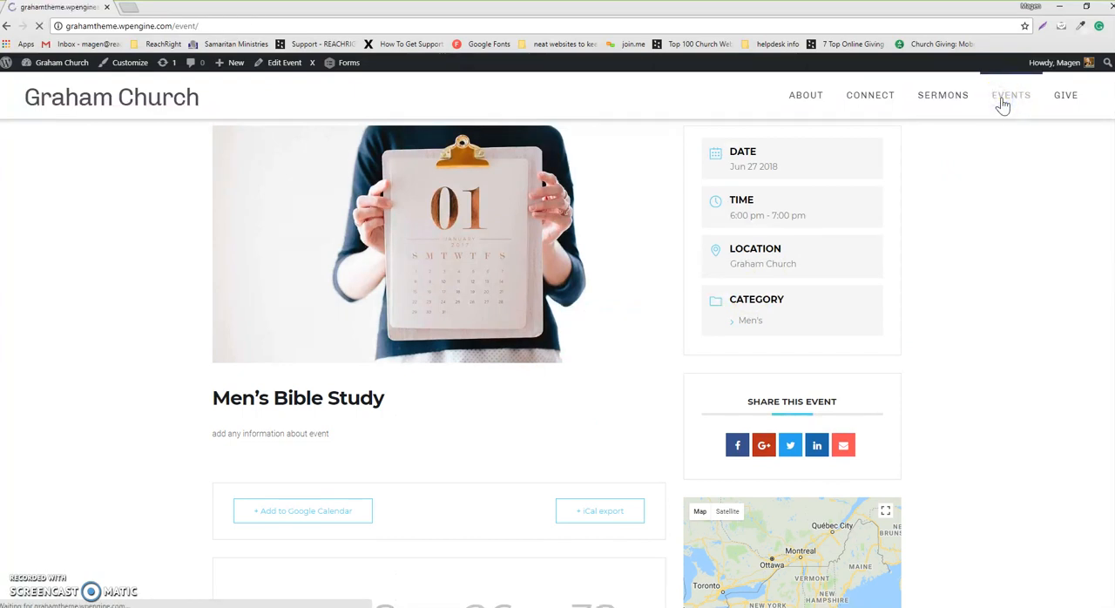
pyautogui.click(1010, 95)
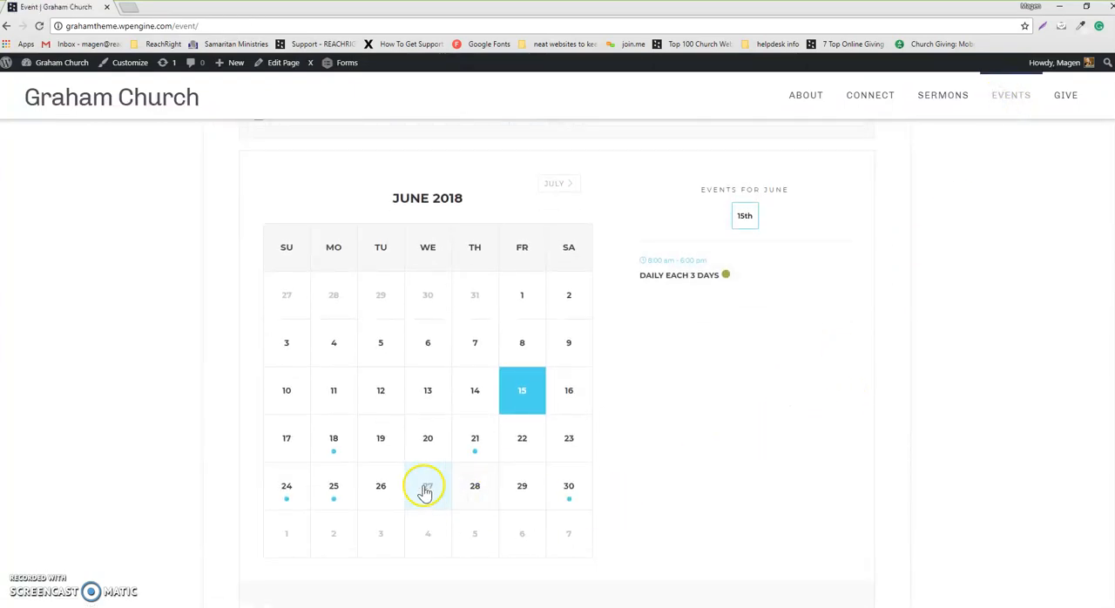
pyautogui.click(426, 485)
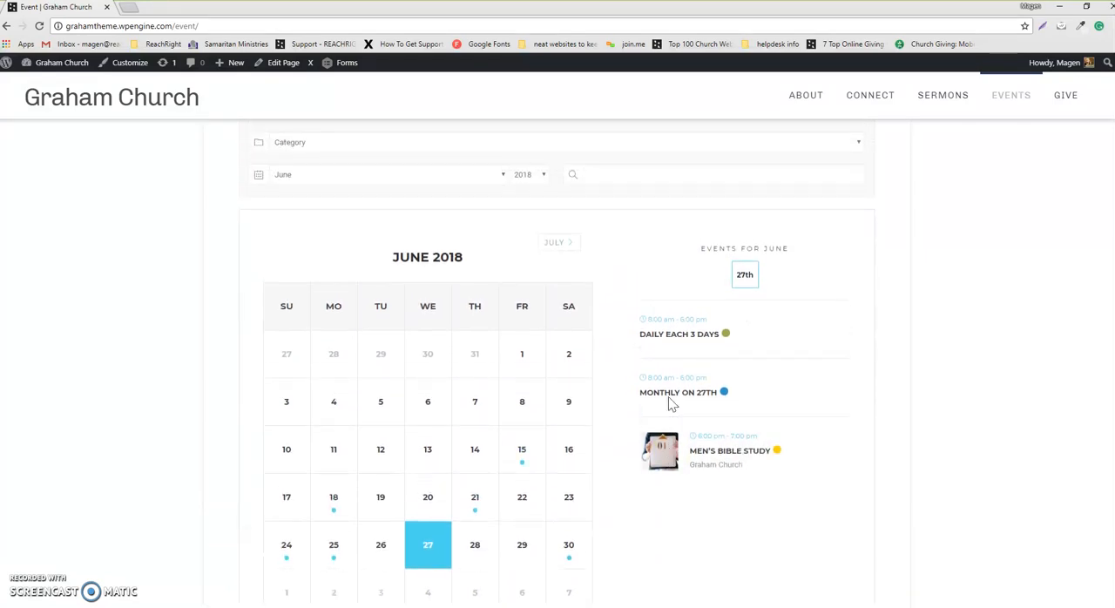
pyautogui.moveTo(810, 370)
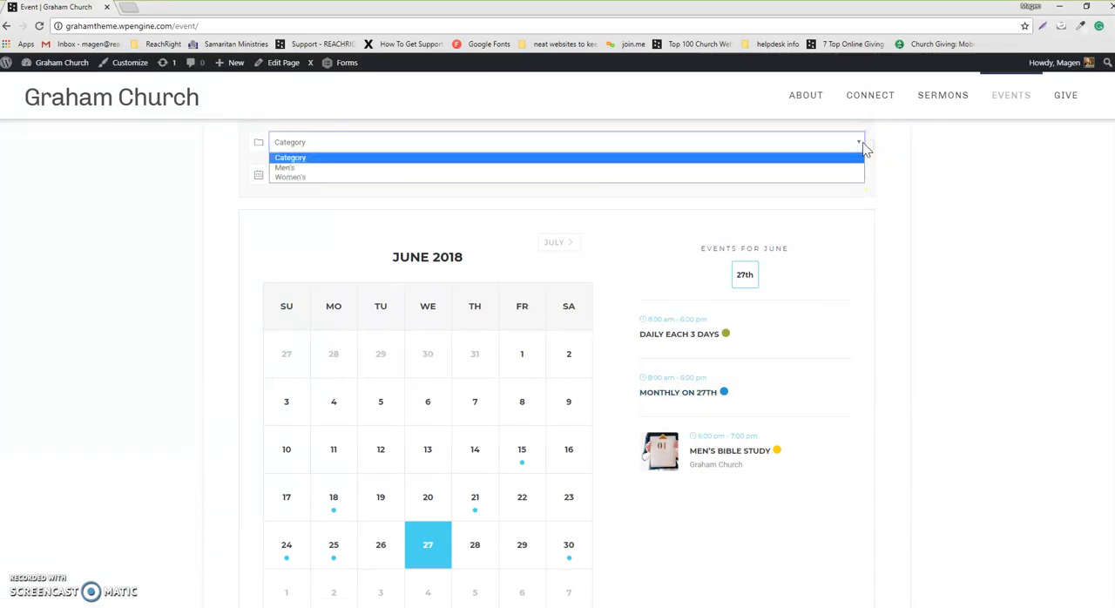
pyautogui.moveTo(806, 157)
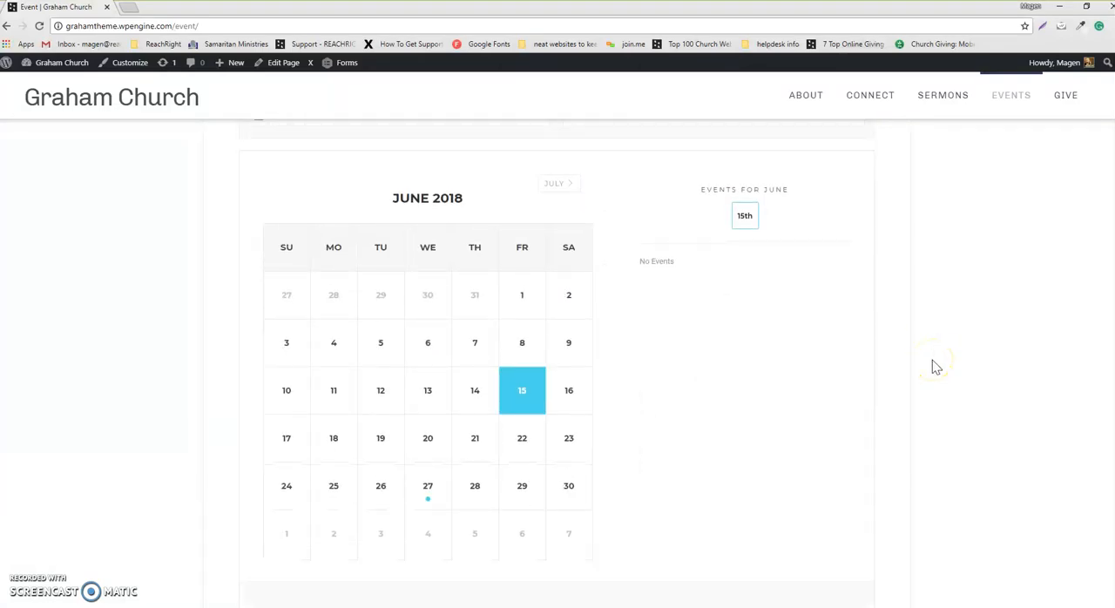
pyautogui.moveTo(410, 484)
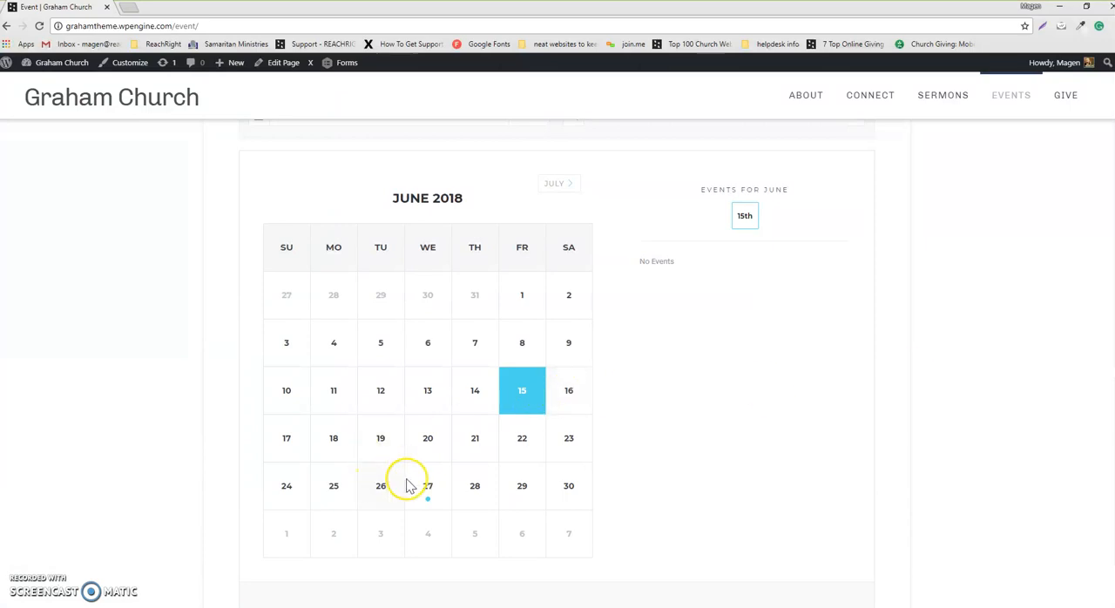
# Step: Check June 27's Men's Bible Study, then show June 25's 10–11 AM Bible Study
pyautogui.click(428, 485)
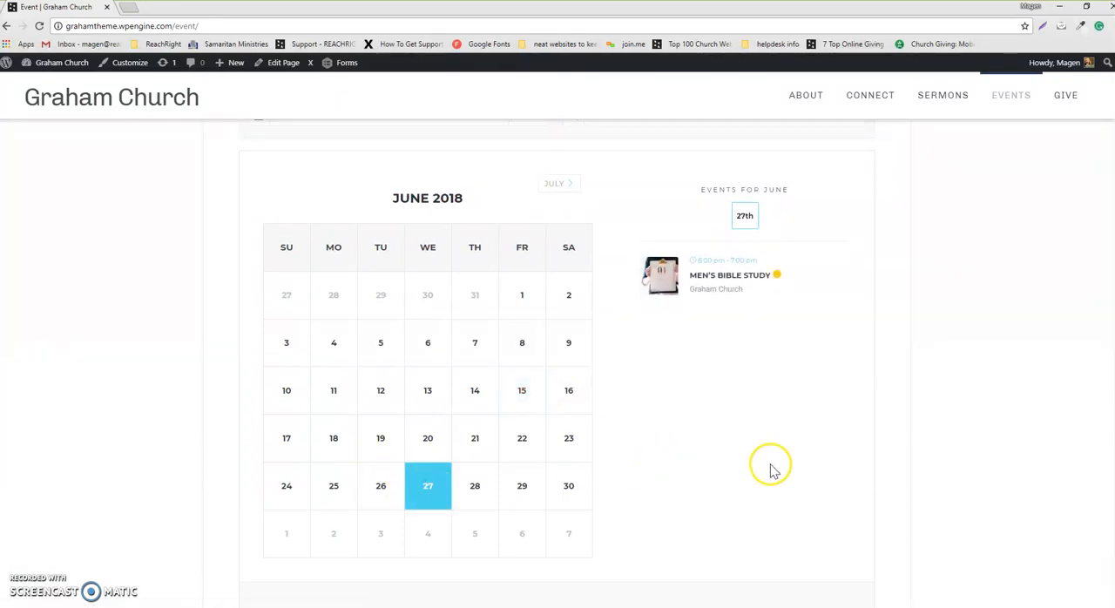
pyautogui.scroll(-3)
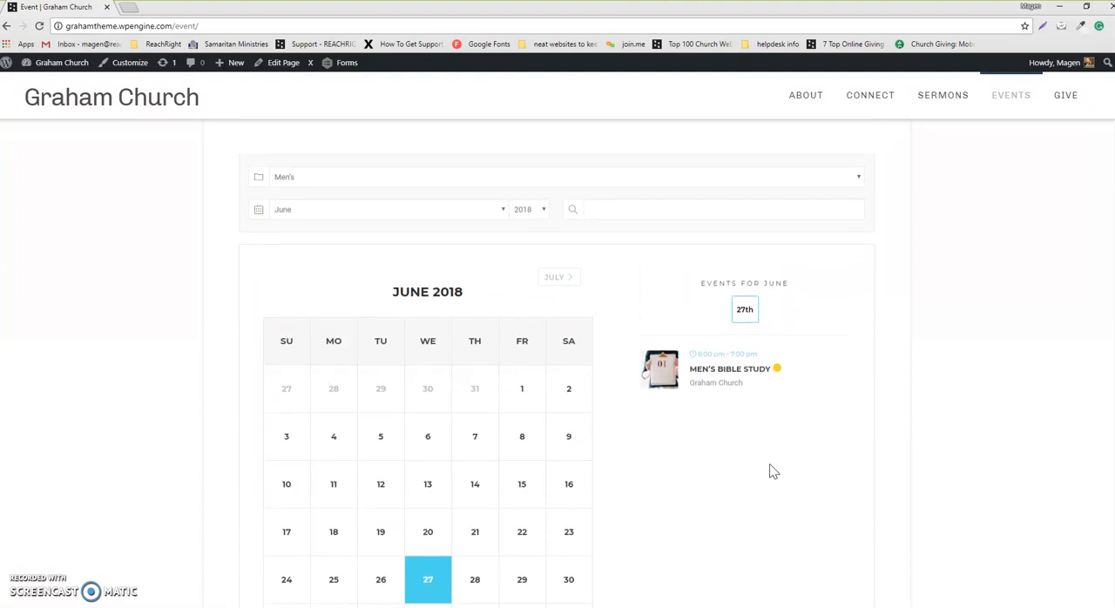
pyautogui.scroll(-3)
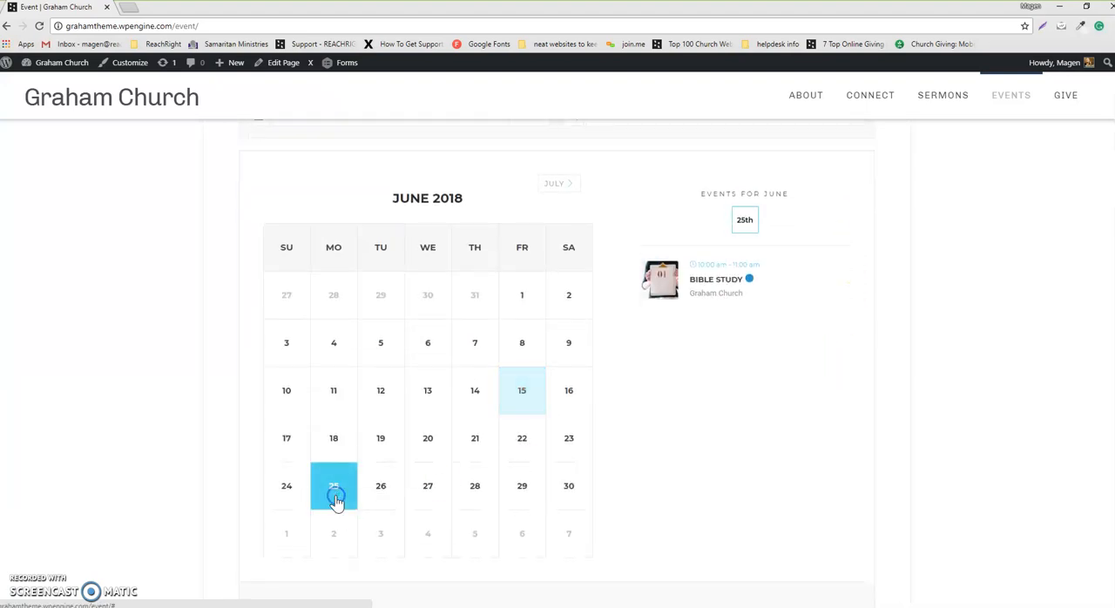
pyautogui.click(334, 485)
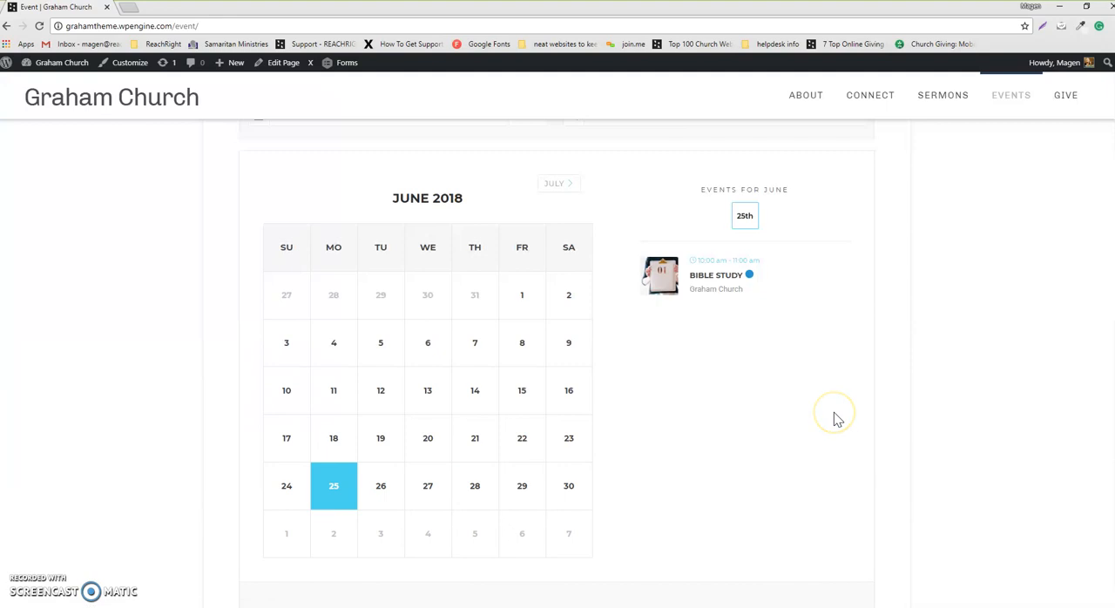